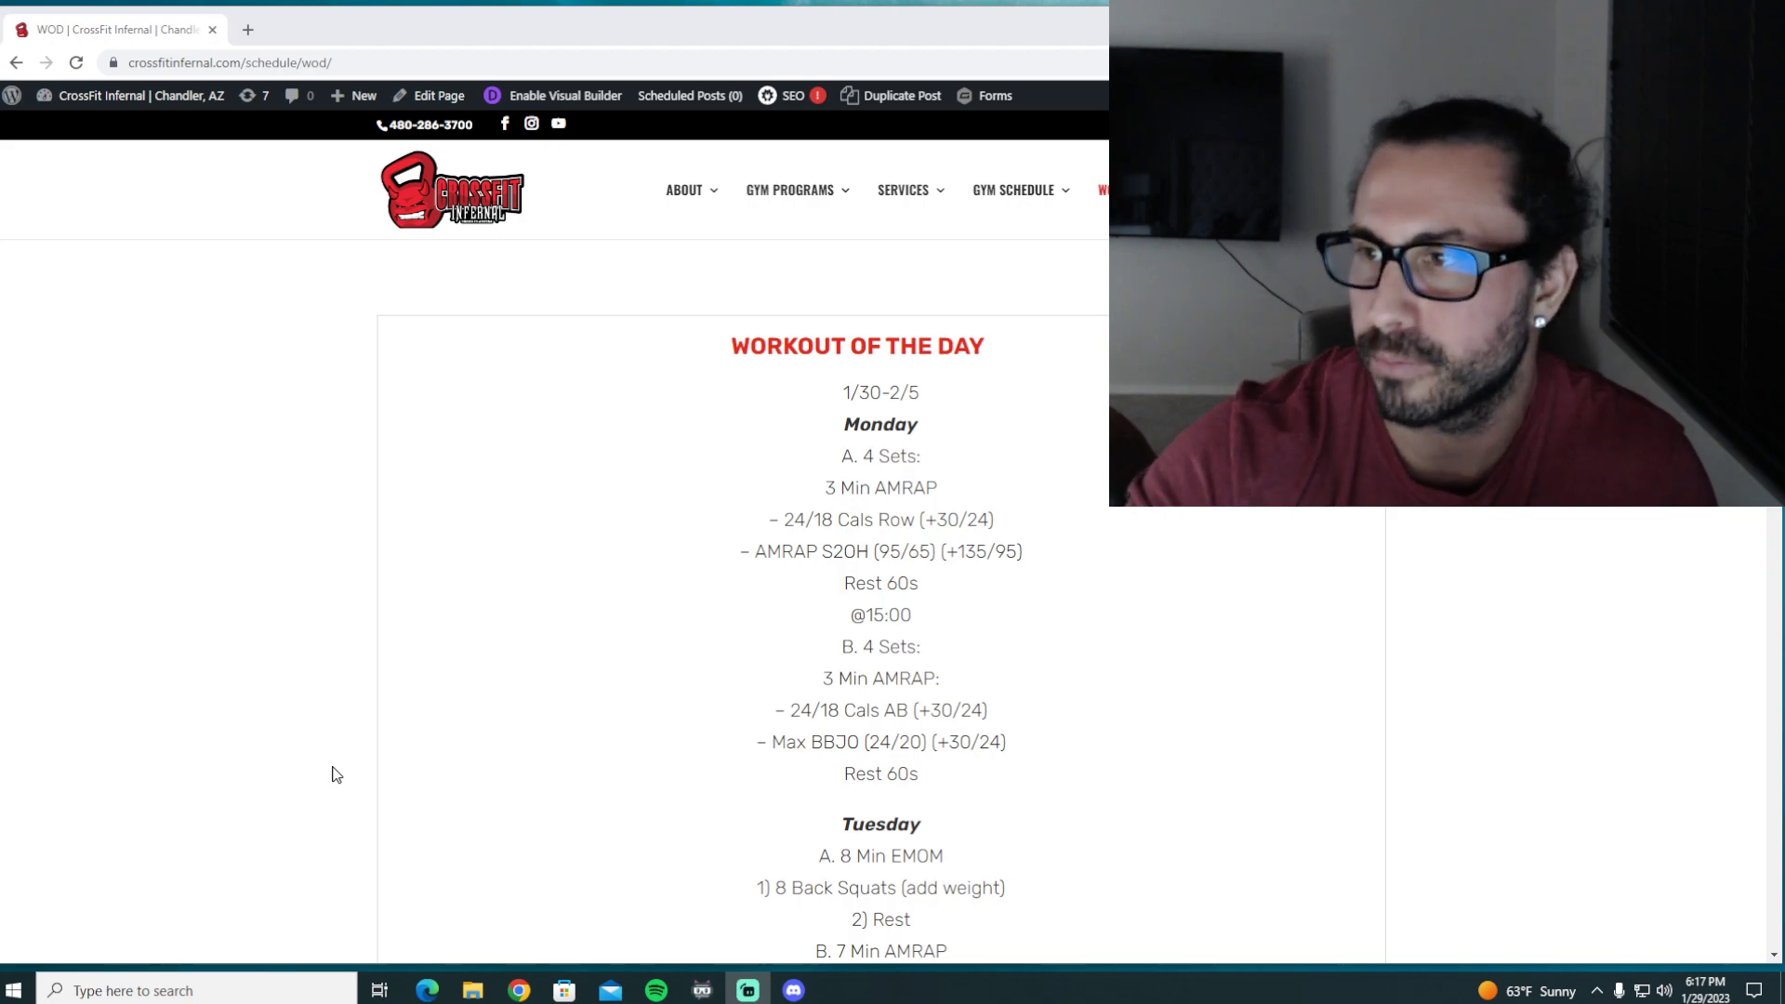
{"action": "mouse_move", "coordinate": [510, 769]}
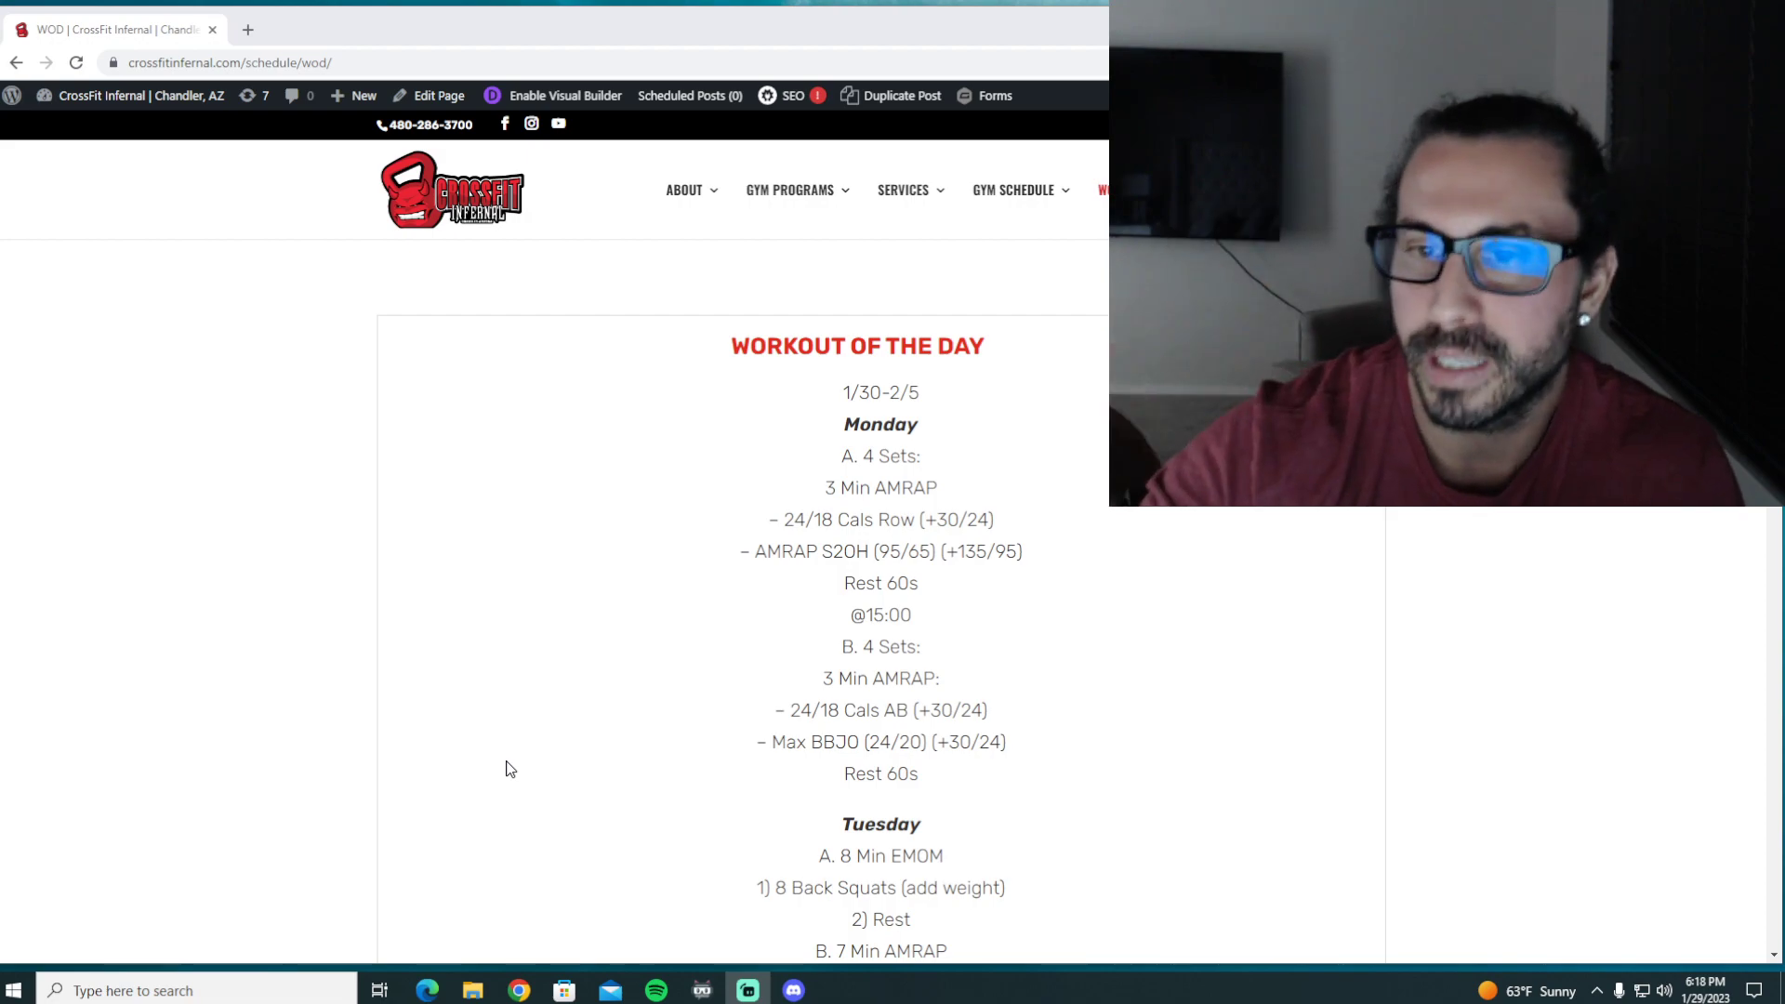
{"action": "mouse_move", "coordinate": [1021, 504]}
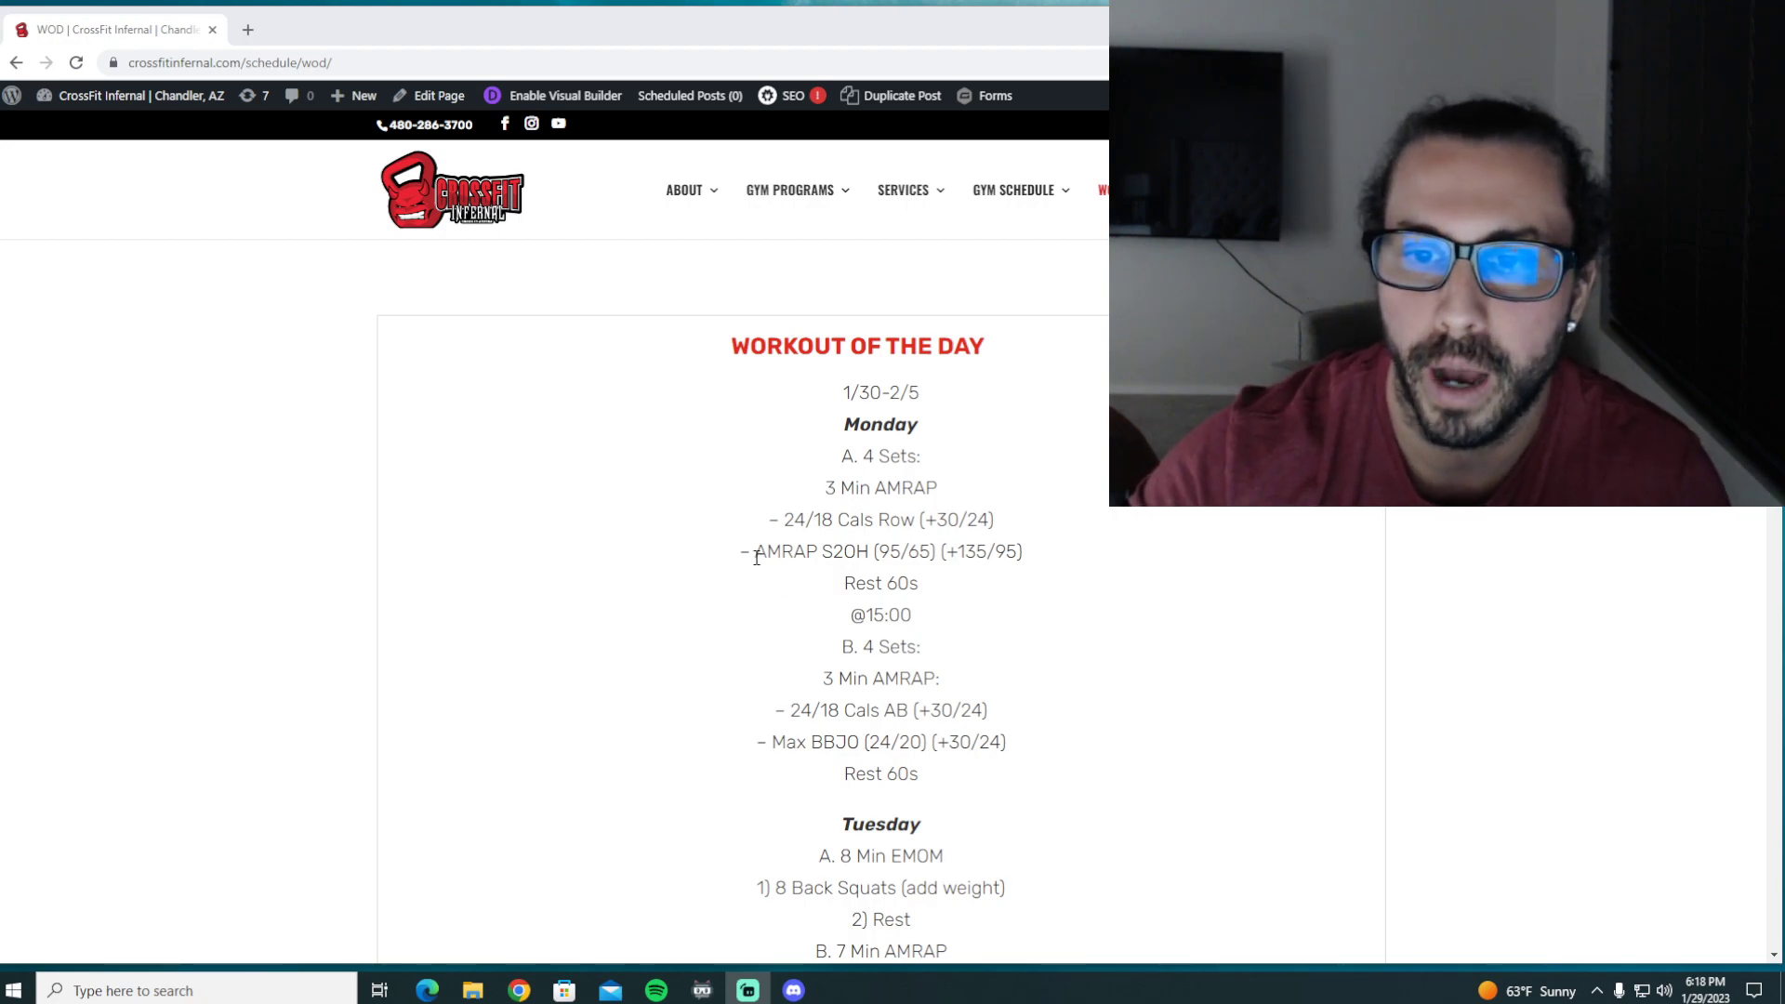
Highlight lines in Monday's part A in turn: AMRAP S2OH, 24/18 Cals Row, then Rest 60s.
{"action": "double_click", "coordinate": [811, 551]}
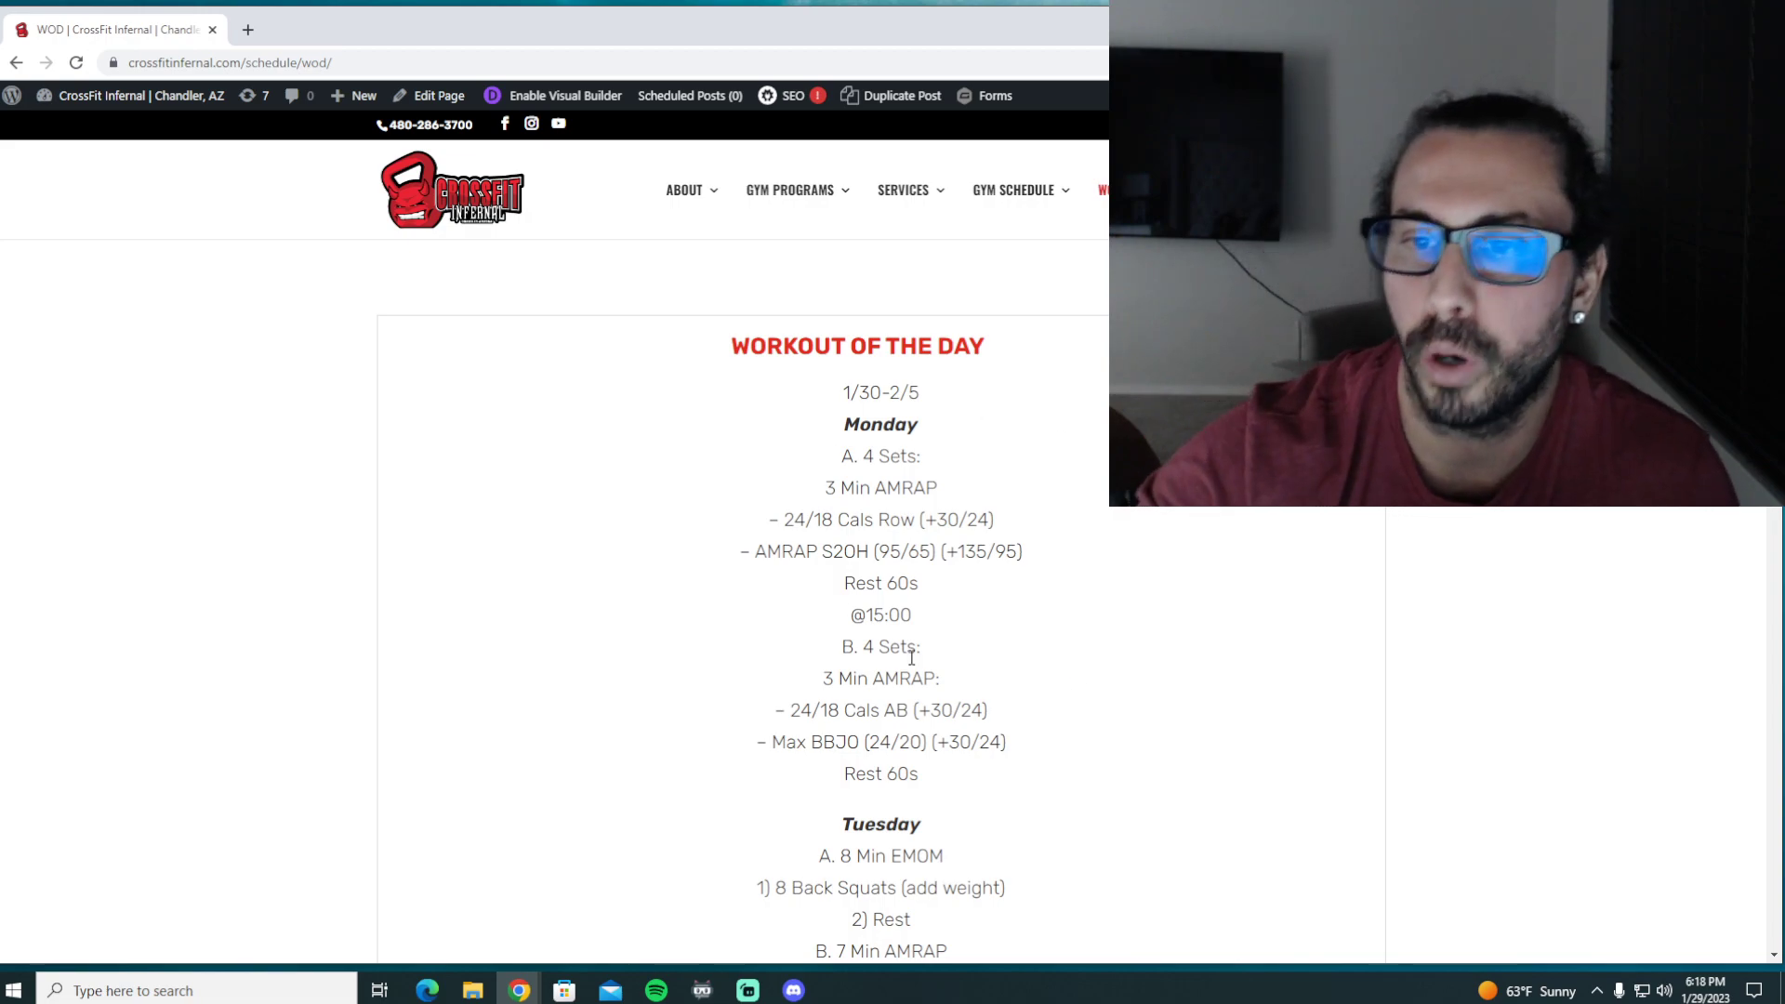
{"action": "mouse_move", "coordinate": [740, 498]}
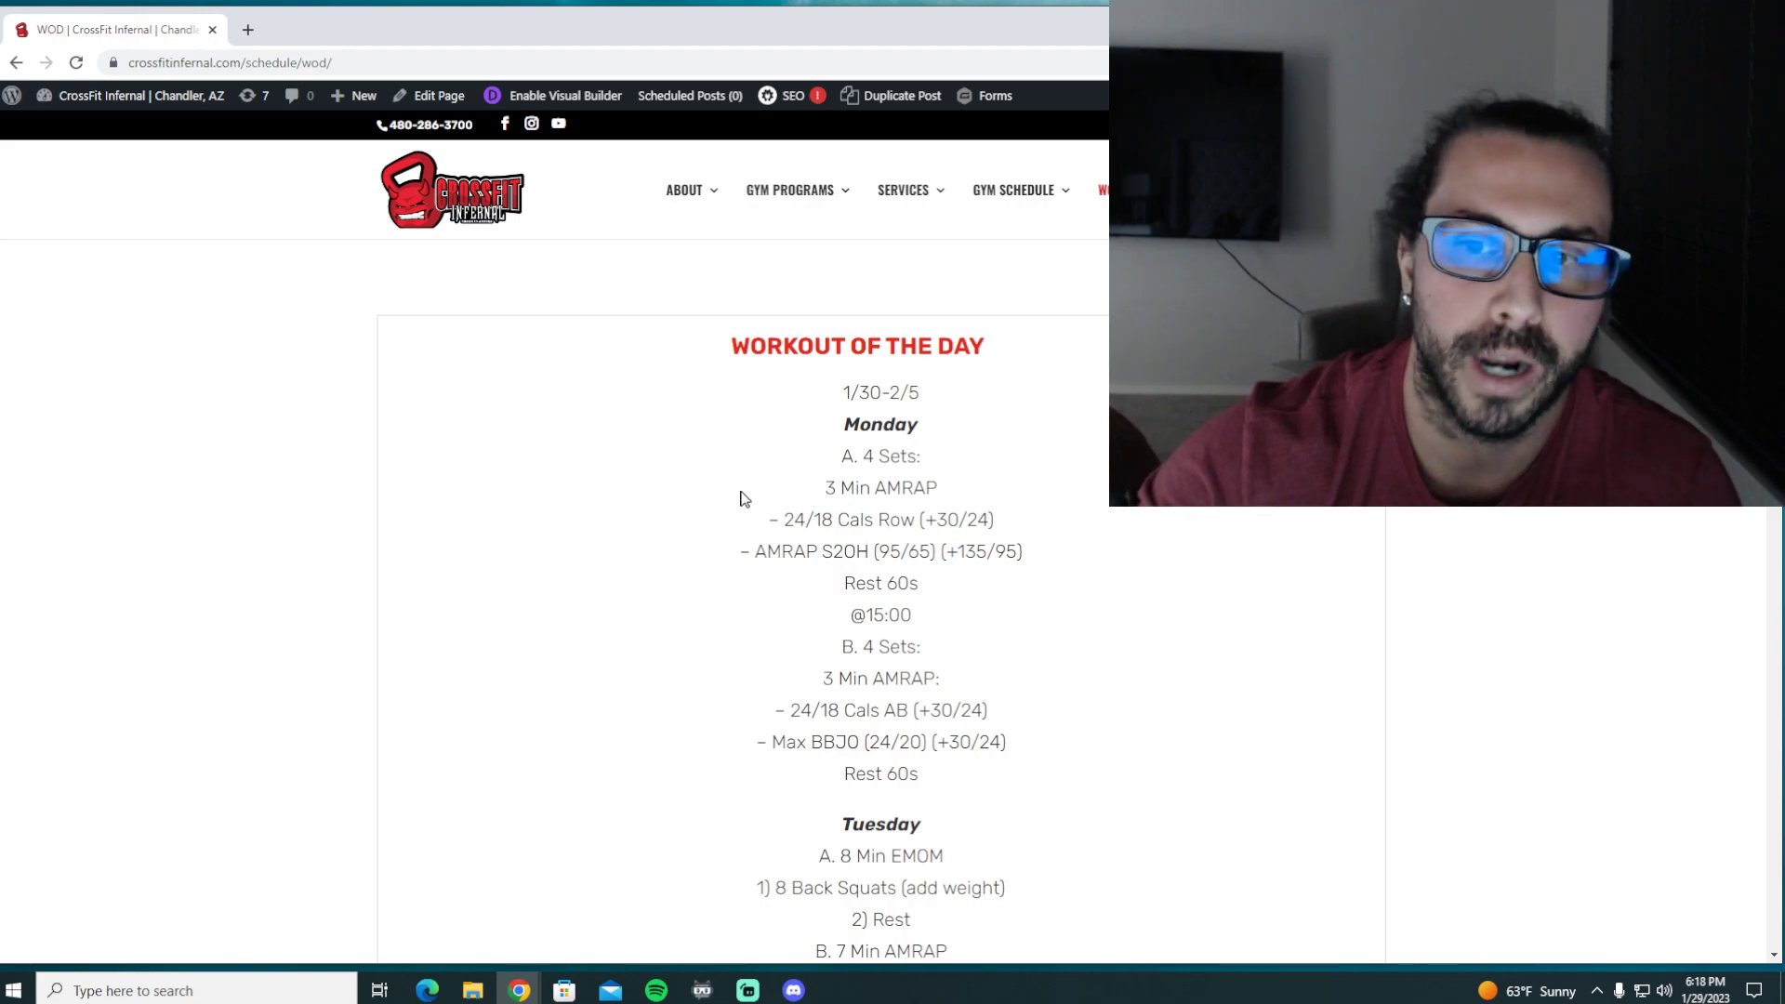
{"action": "double_click", "coordinate": [878, 582]}
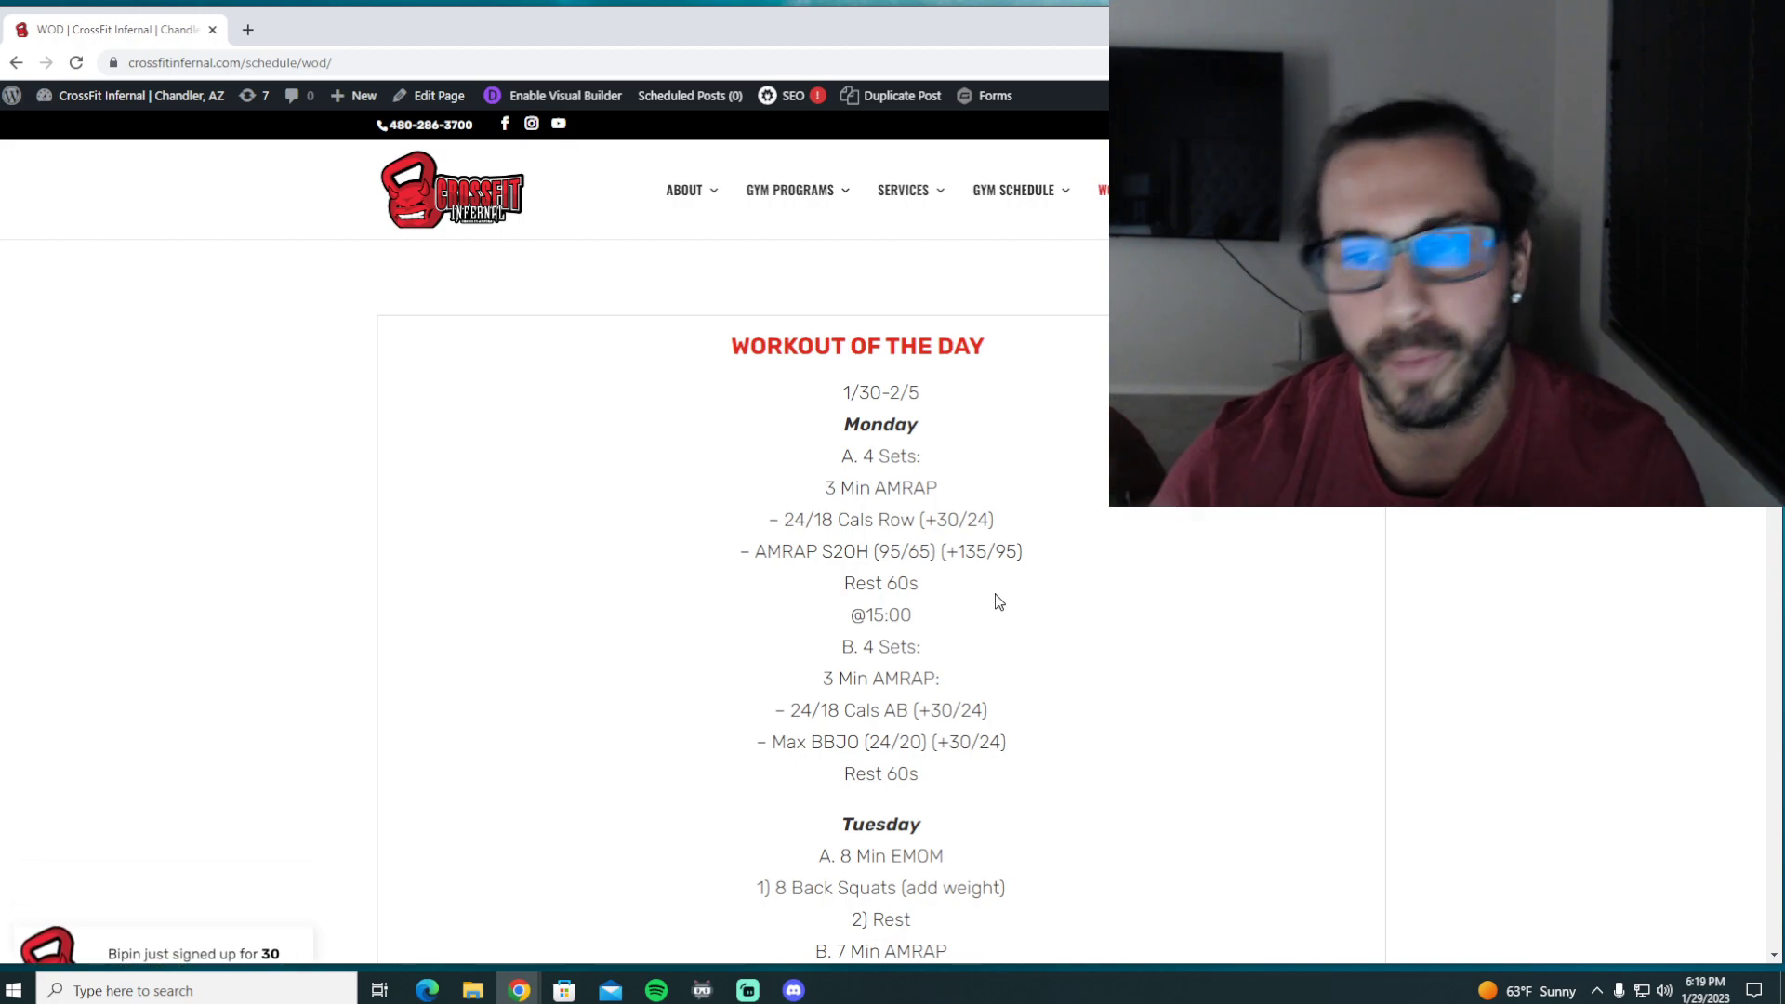
{"action": "mouse_move", "coordinate": [793, 603]}
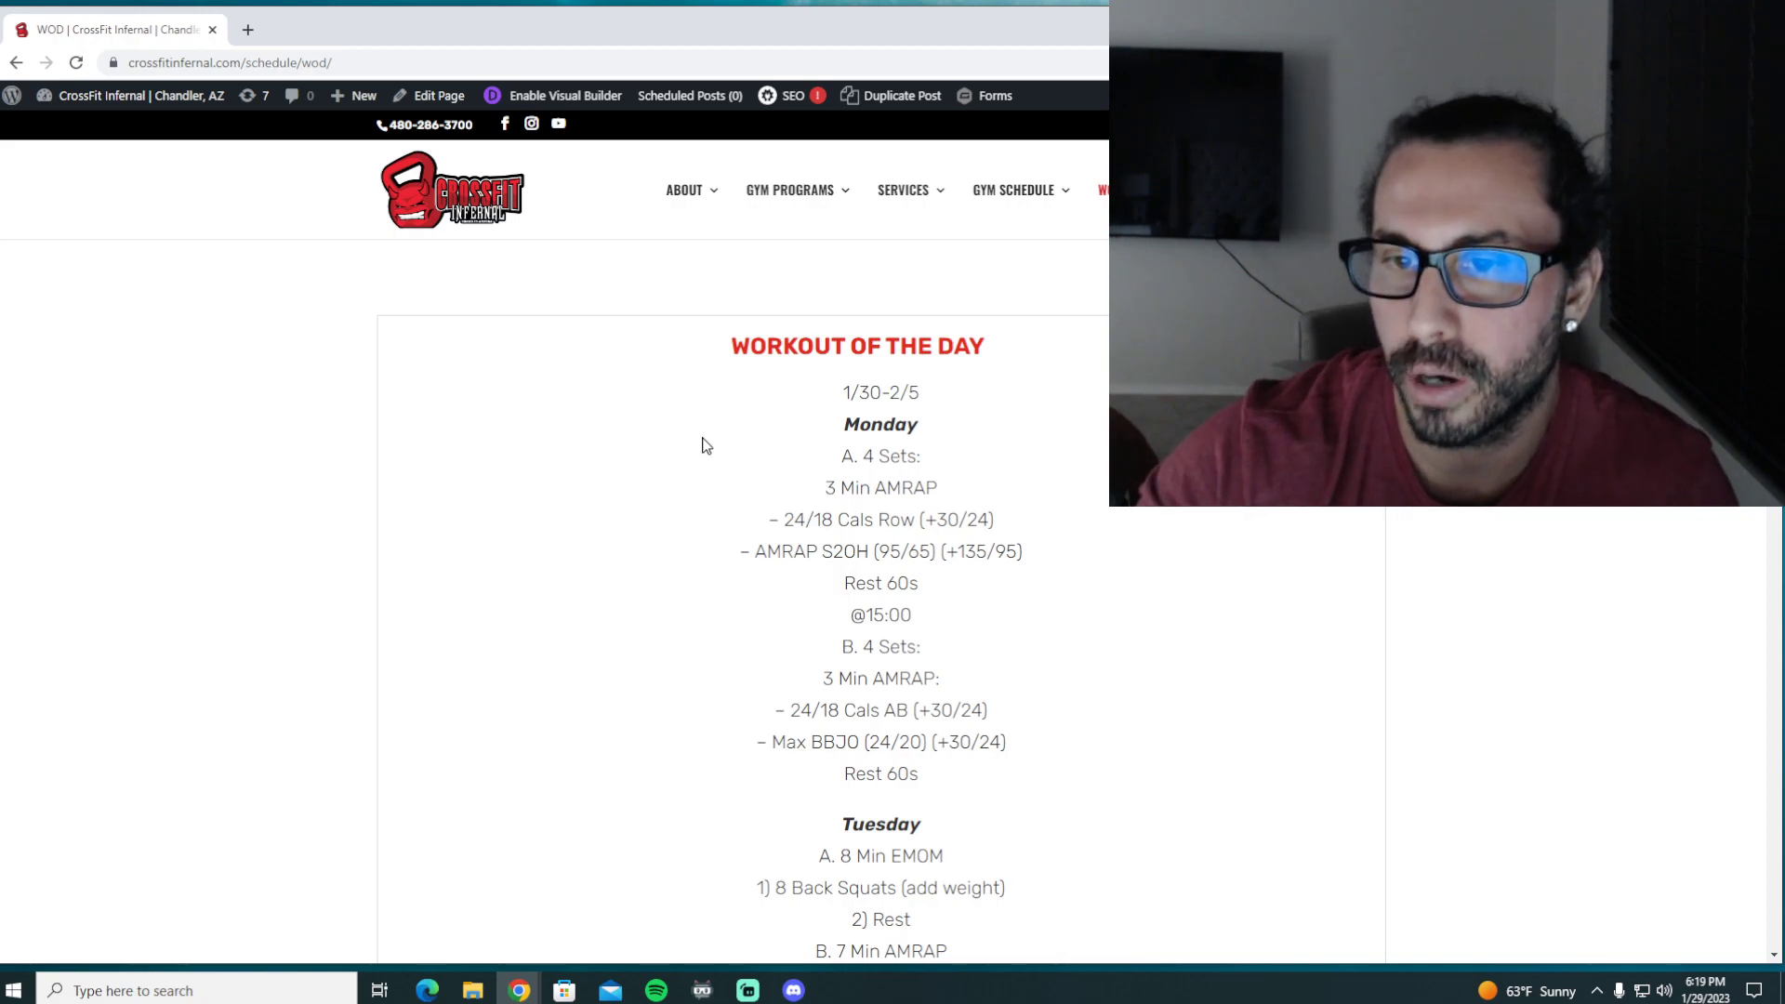
{"action": "double_click", "coordinate": [886, 519]}
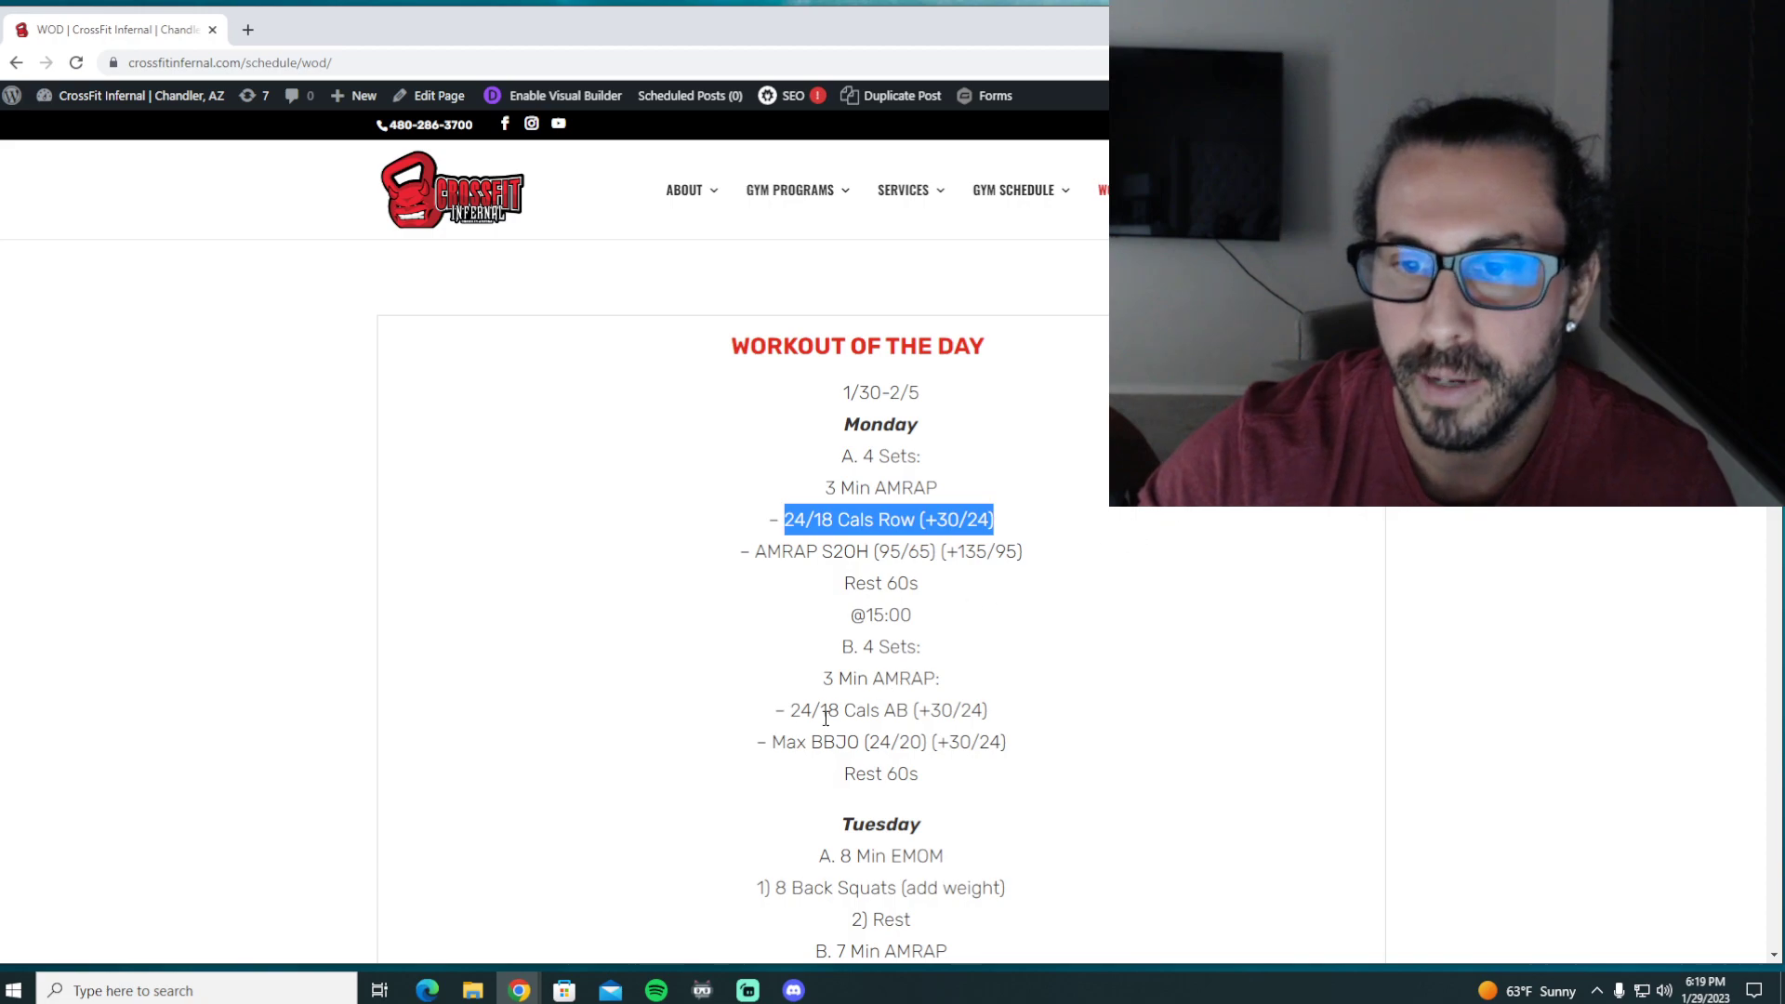
{"action": "left_click", "coordinate": [1038, 694]}
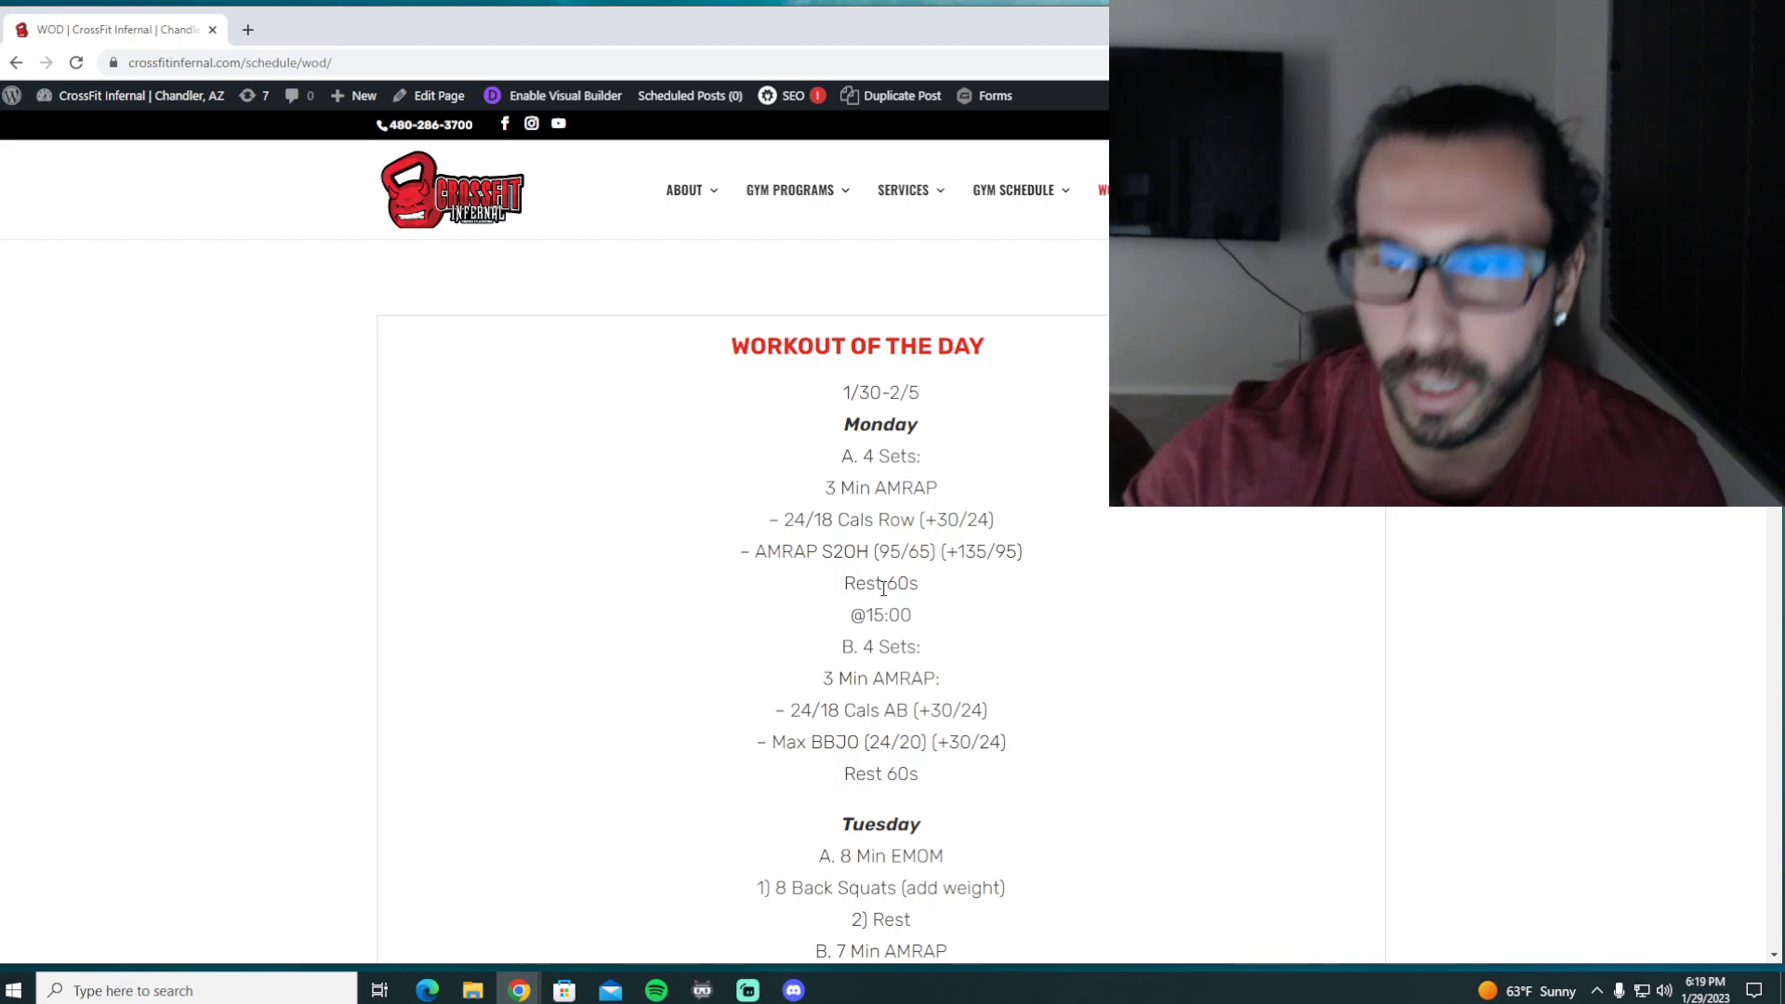
{"action": "double_click", "coordinate": [883, 583]}
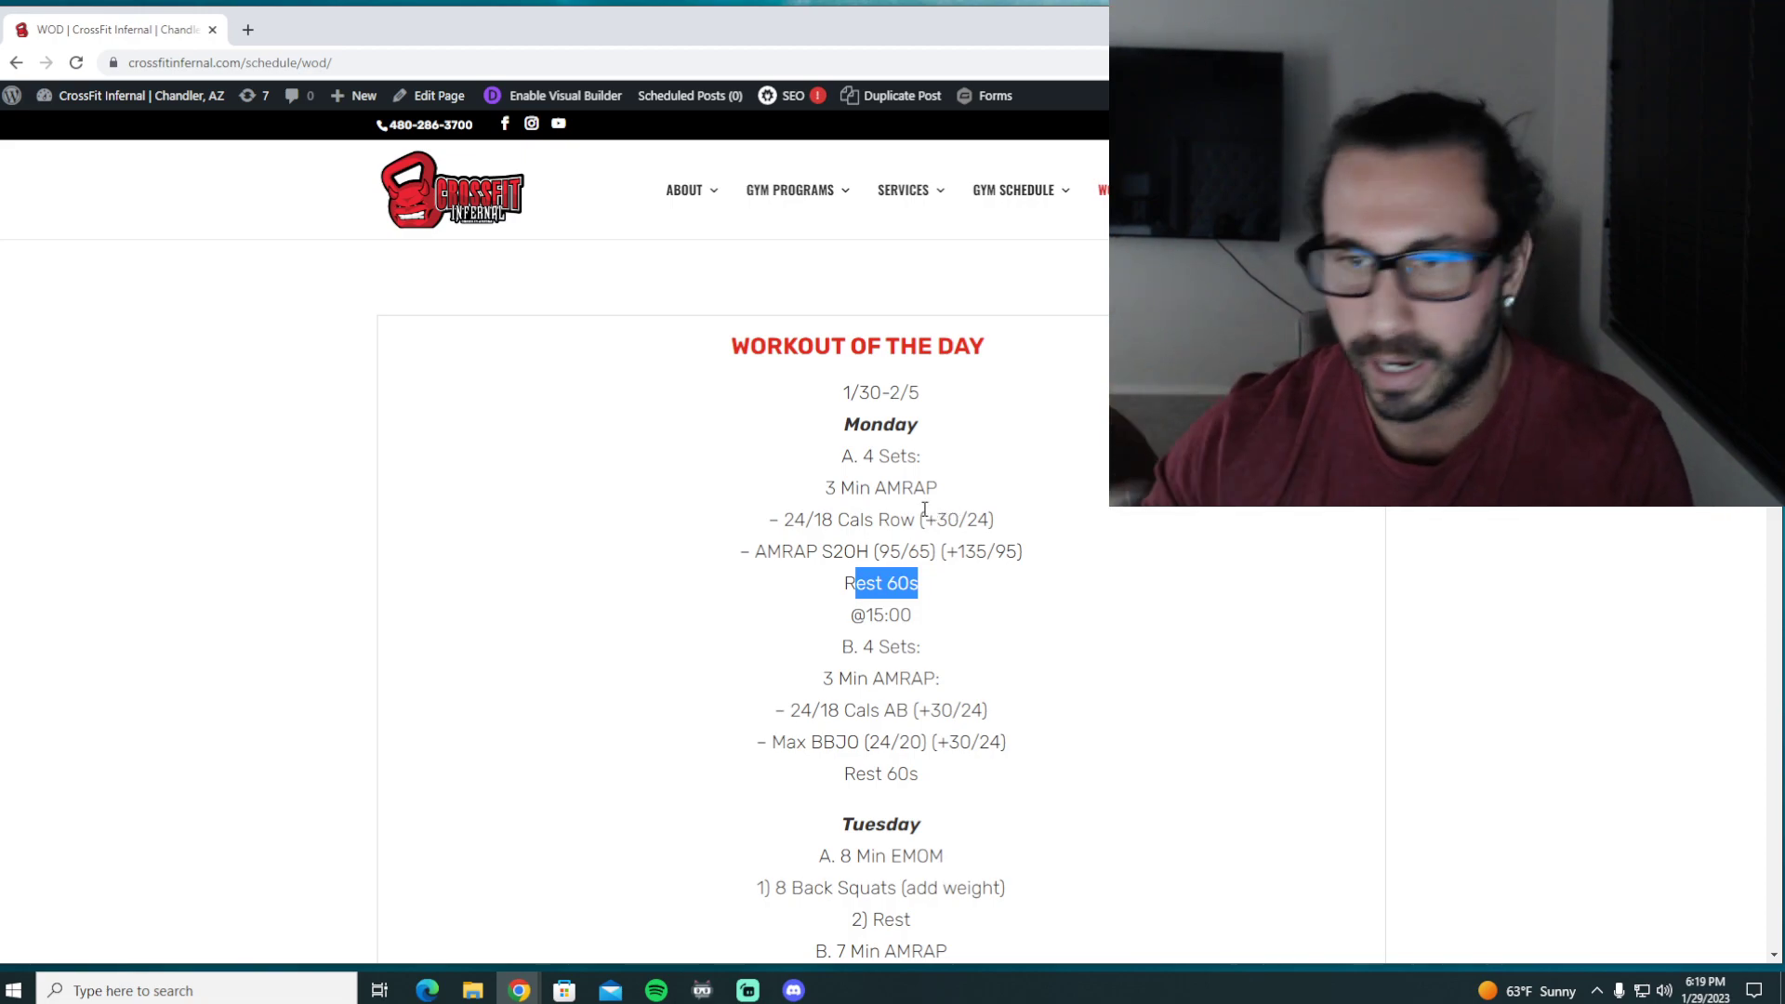
{"action": "mouse_move", "coordinate": [933, 632]}
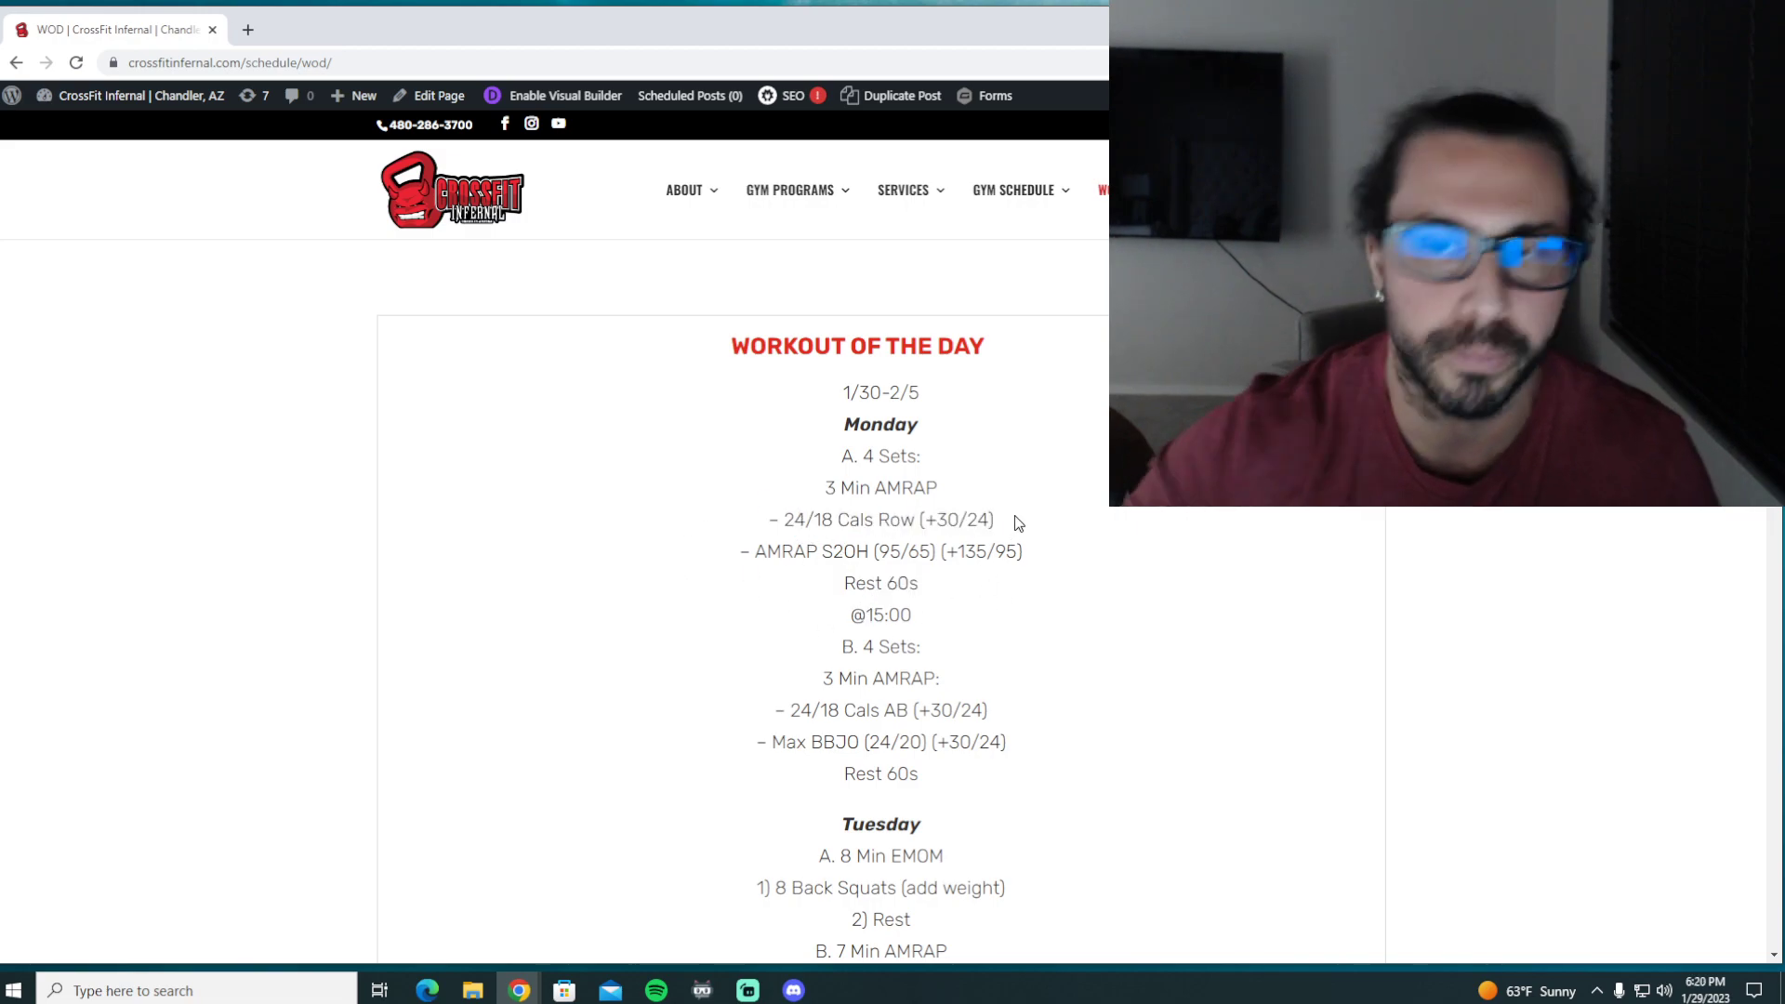
{"action": "mouse_move", "coordinate": [862, 603]}
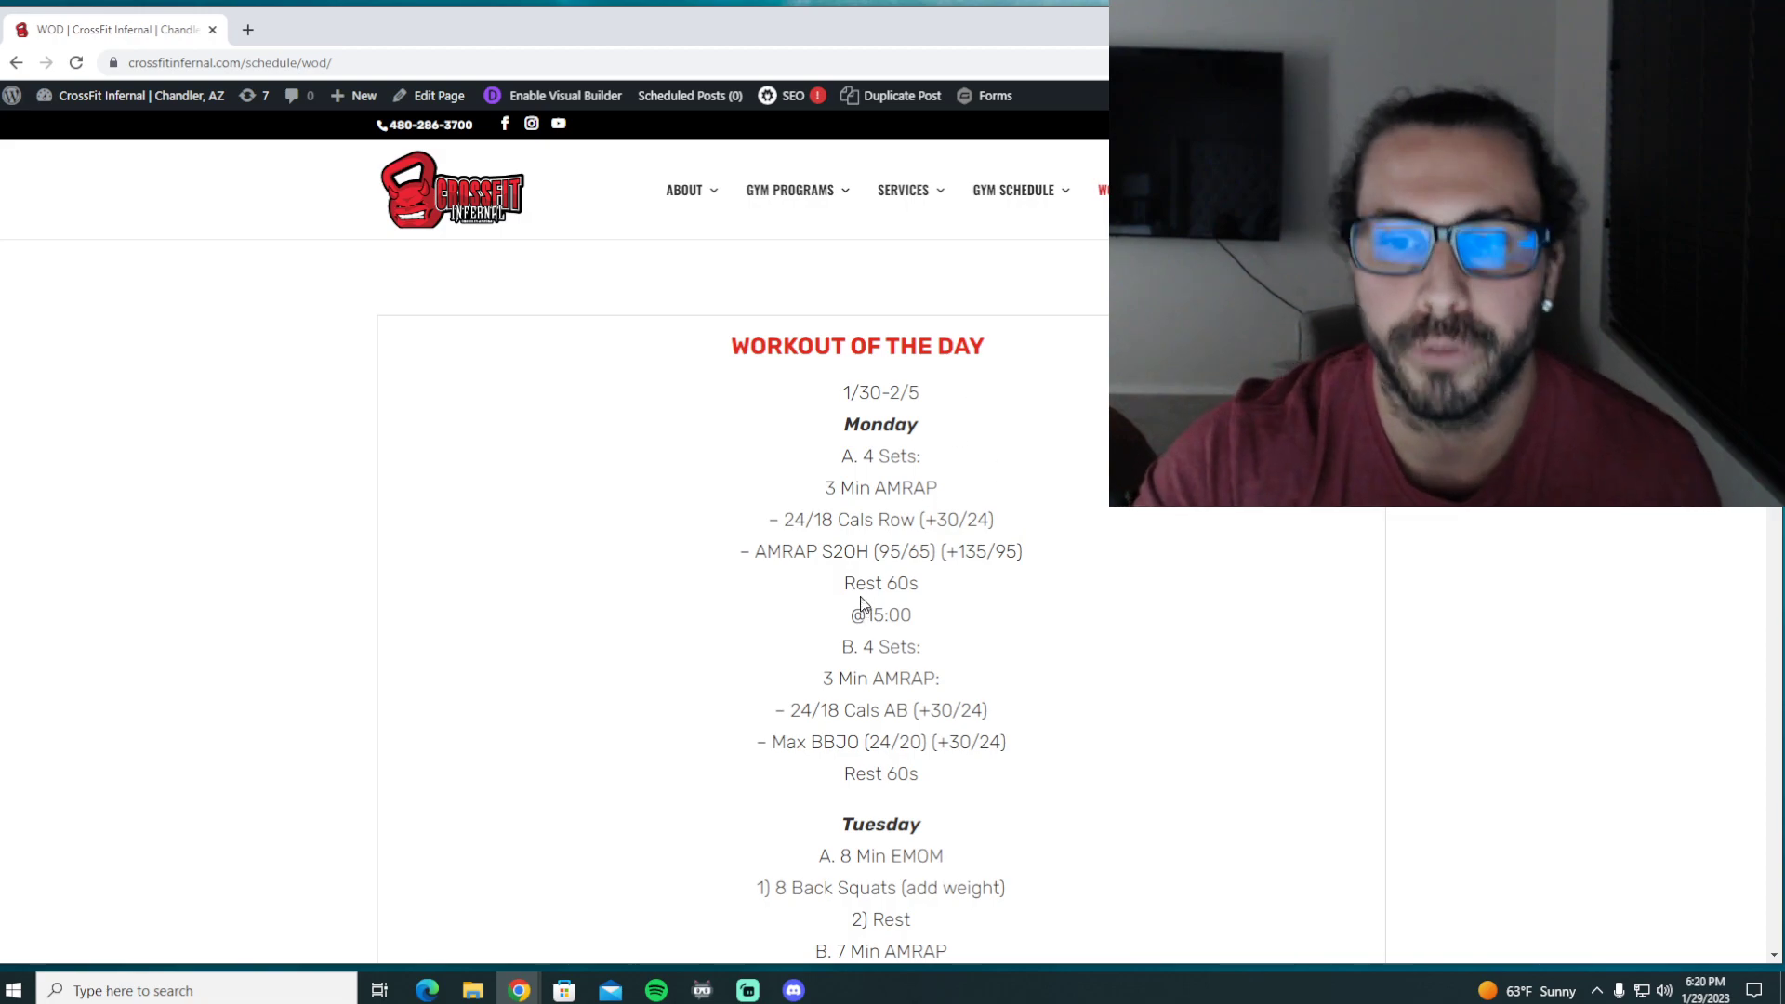
{"action": "double_click", "coordinate": [881, 583]}
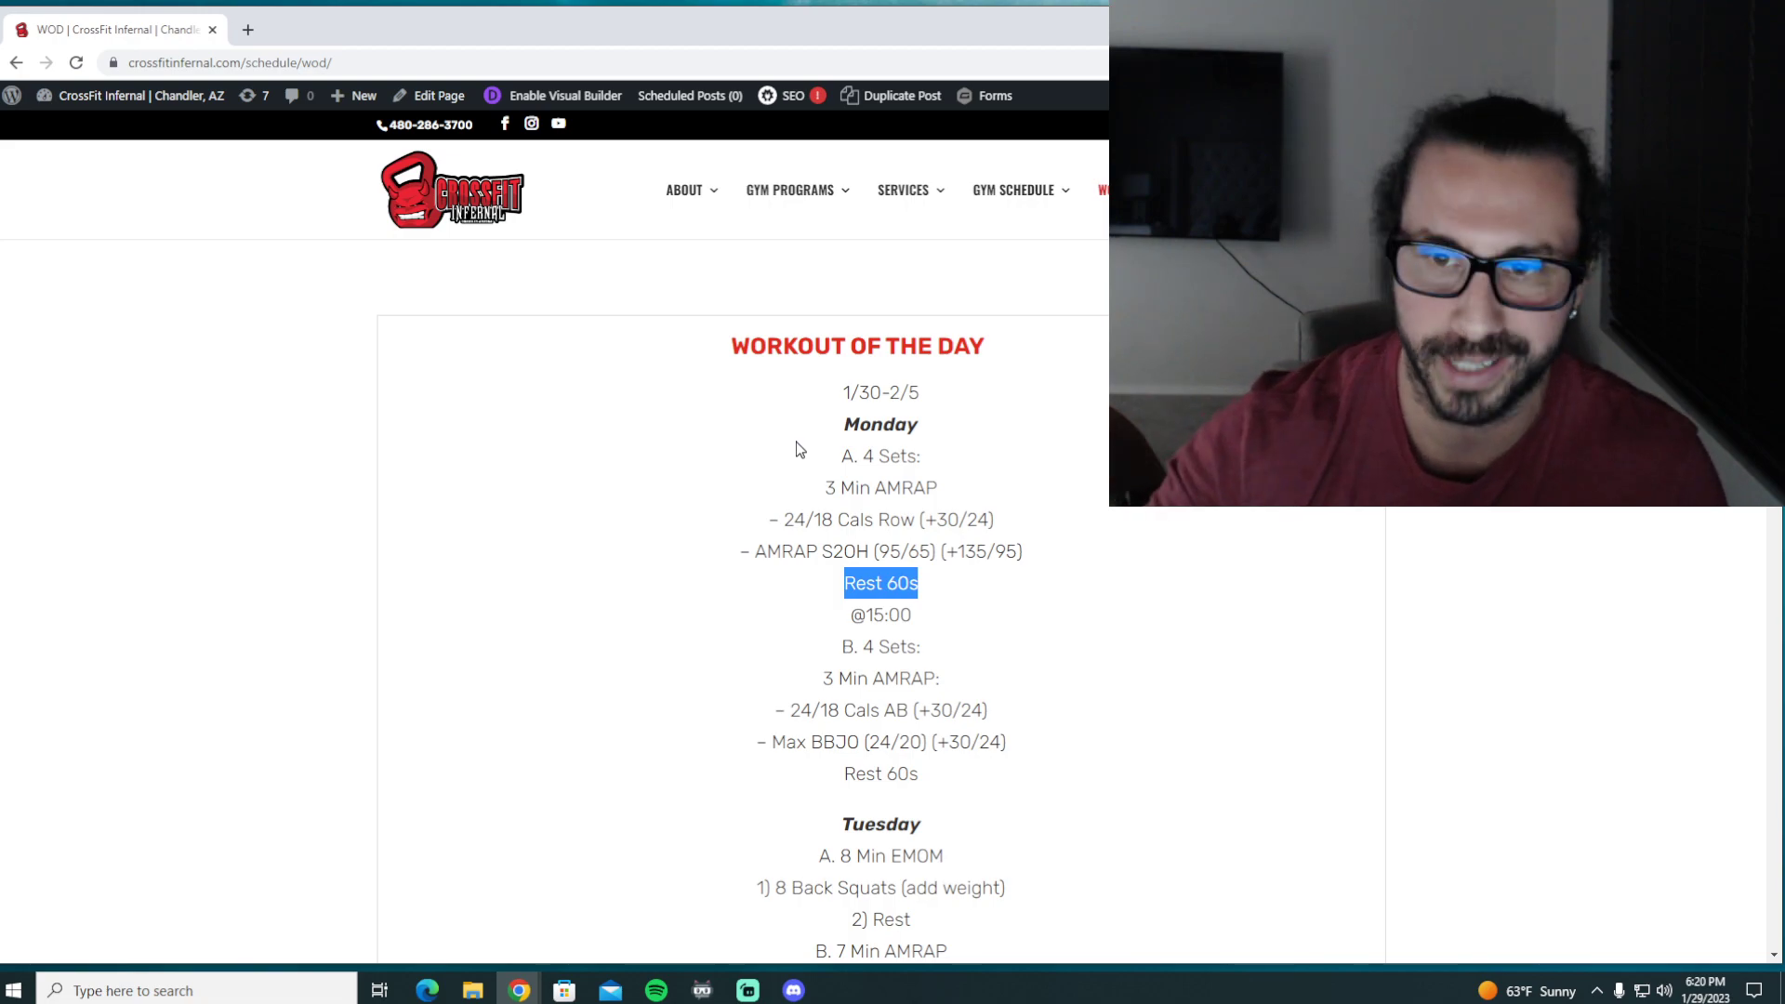
{"action": "mouse_move", "coordinate": [784, 520]}
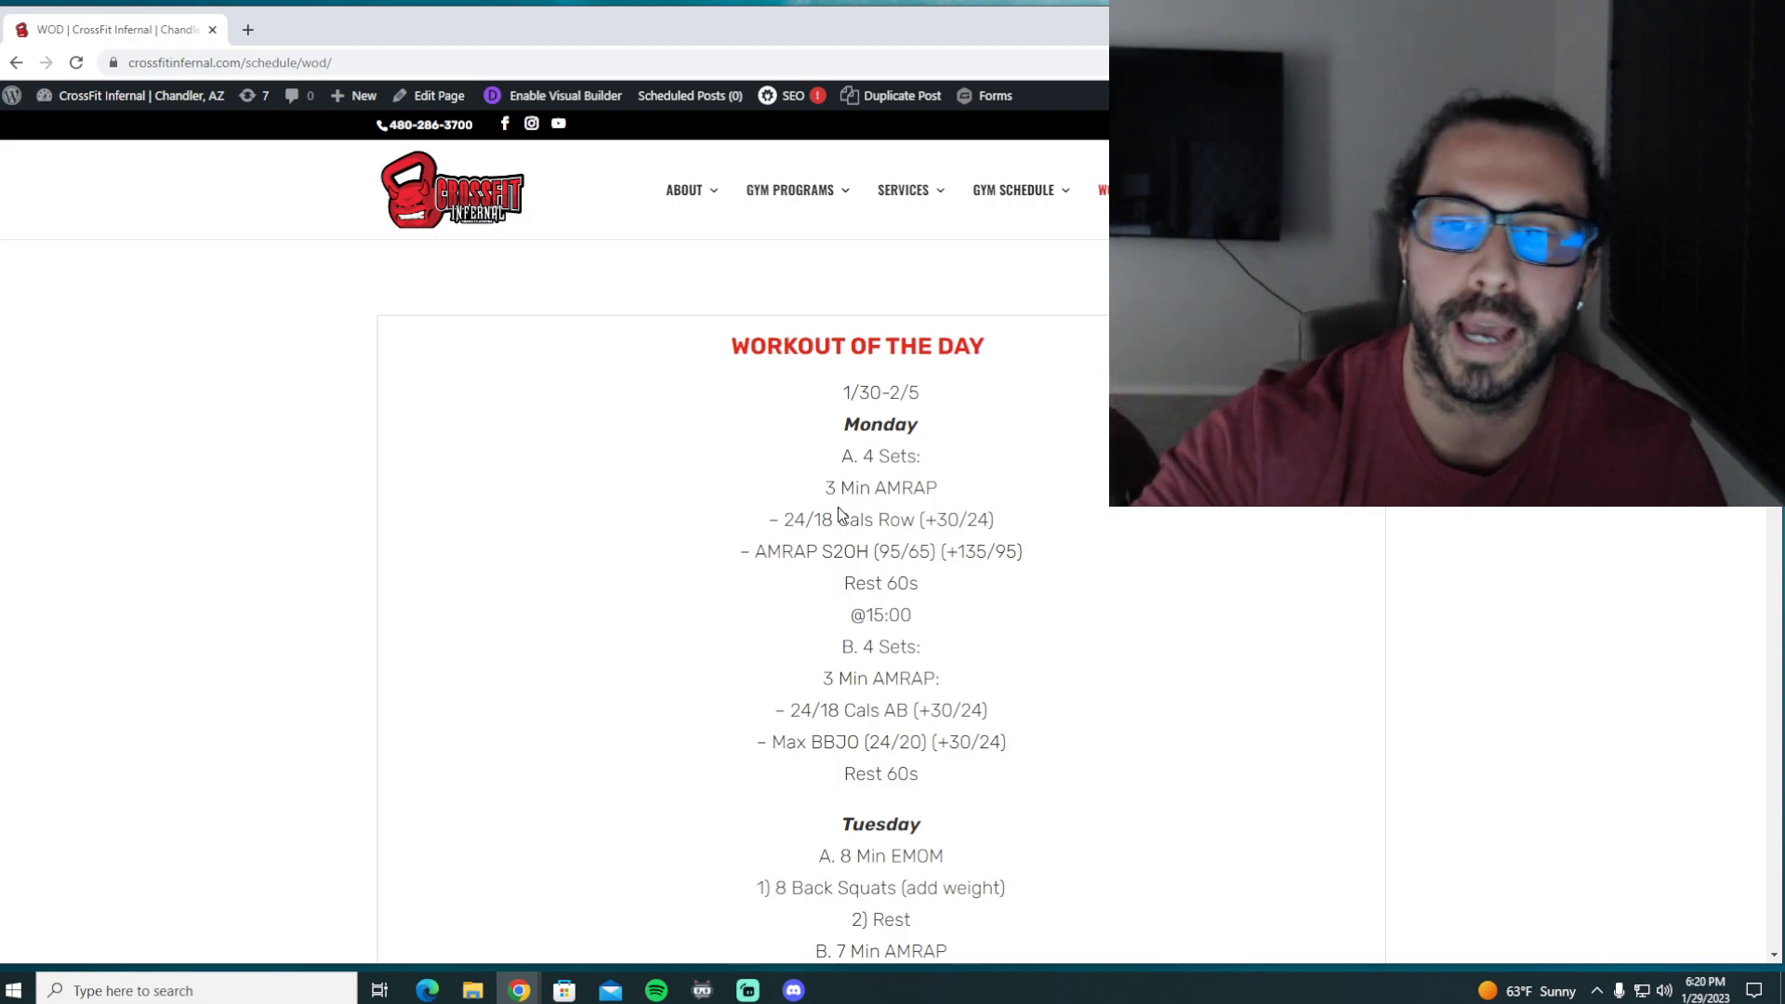
Re-highlight the AMRAP S2OH line, clear it, and end with Rest 60s selected in part A.
{"action": "double_click", "coordinate": [887, 551]}
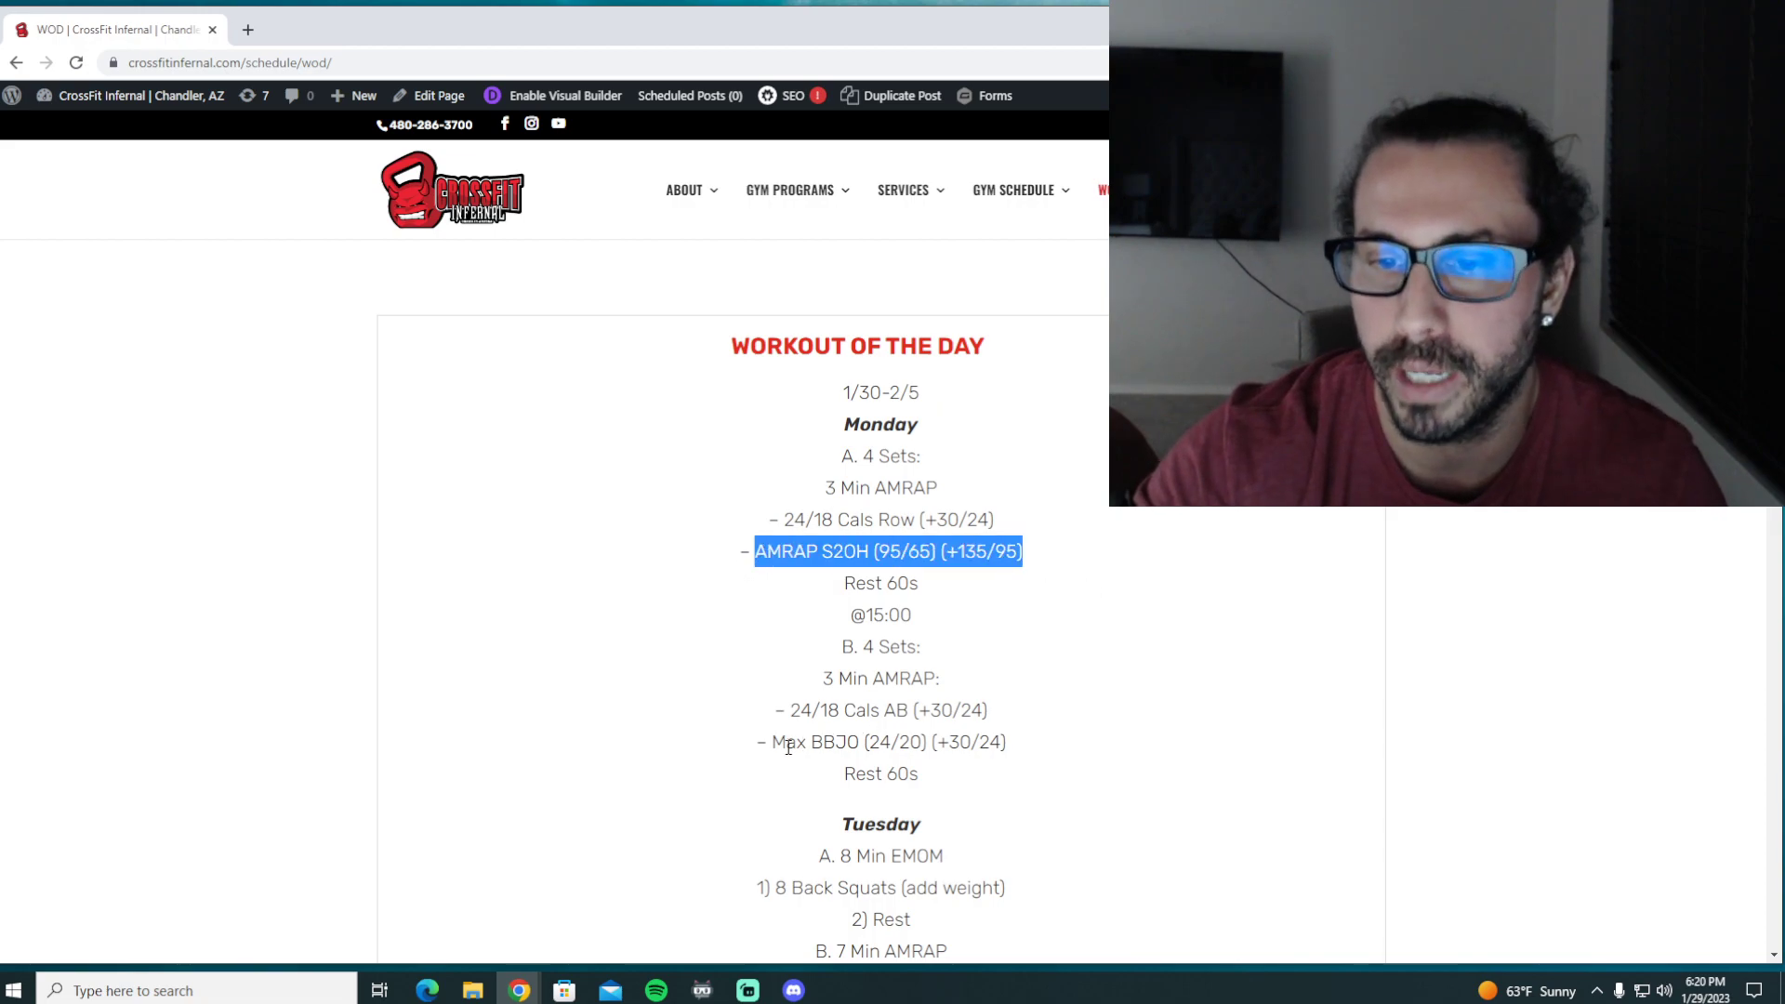
{"action": "left_click", "coordinate": [1070, 745]}
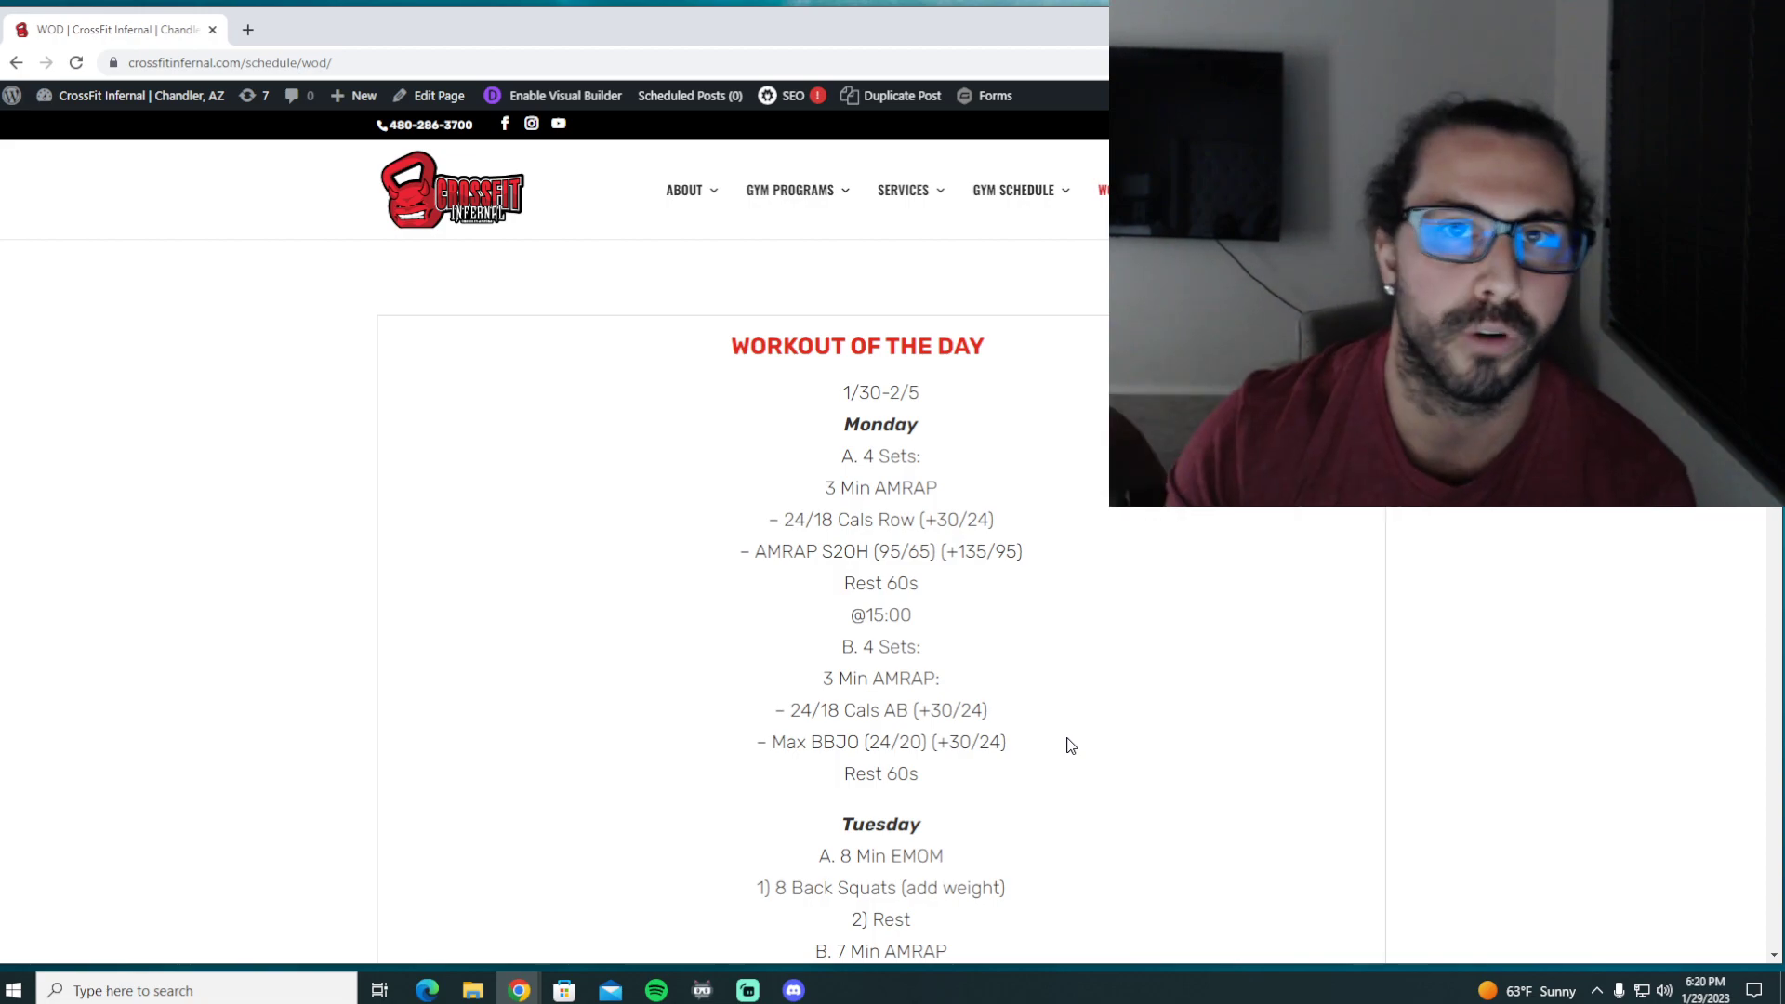
{"action": "mouse_move", "coordinate": [967, 598]}
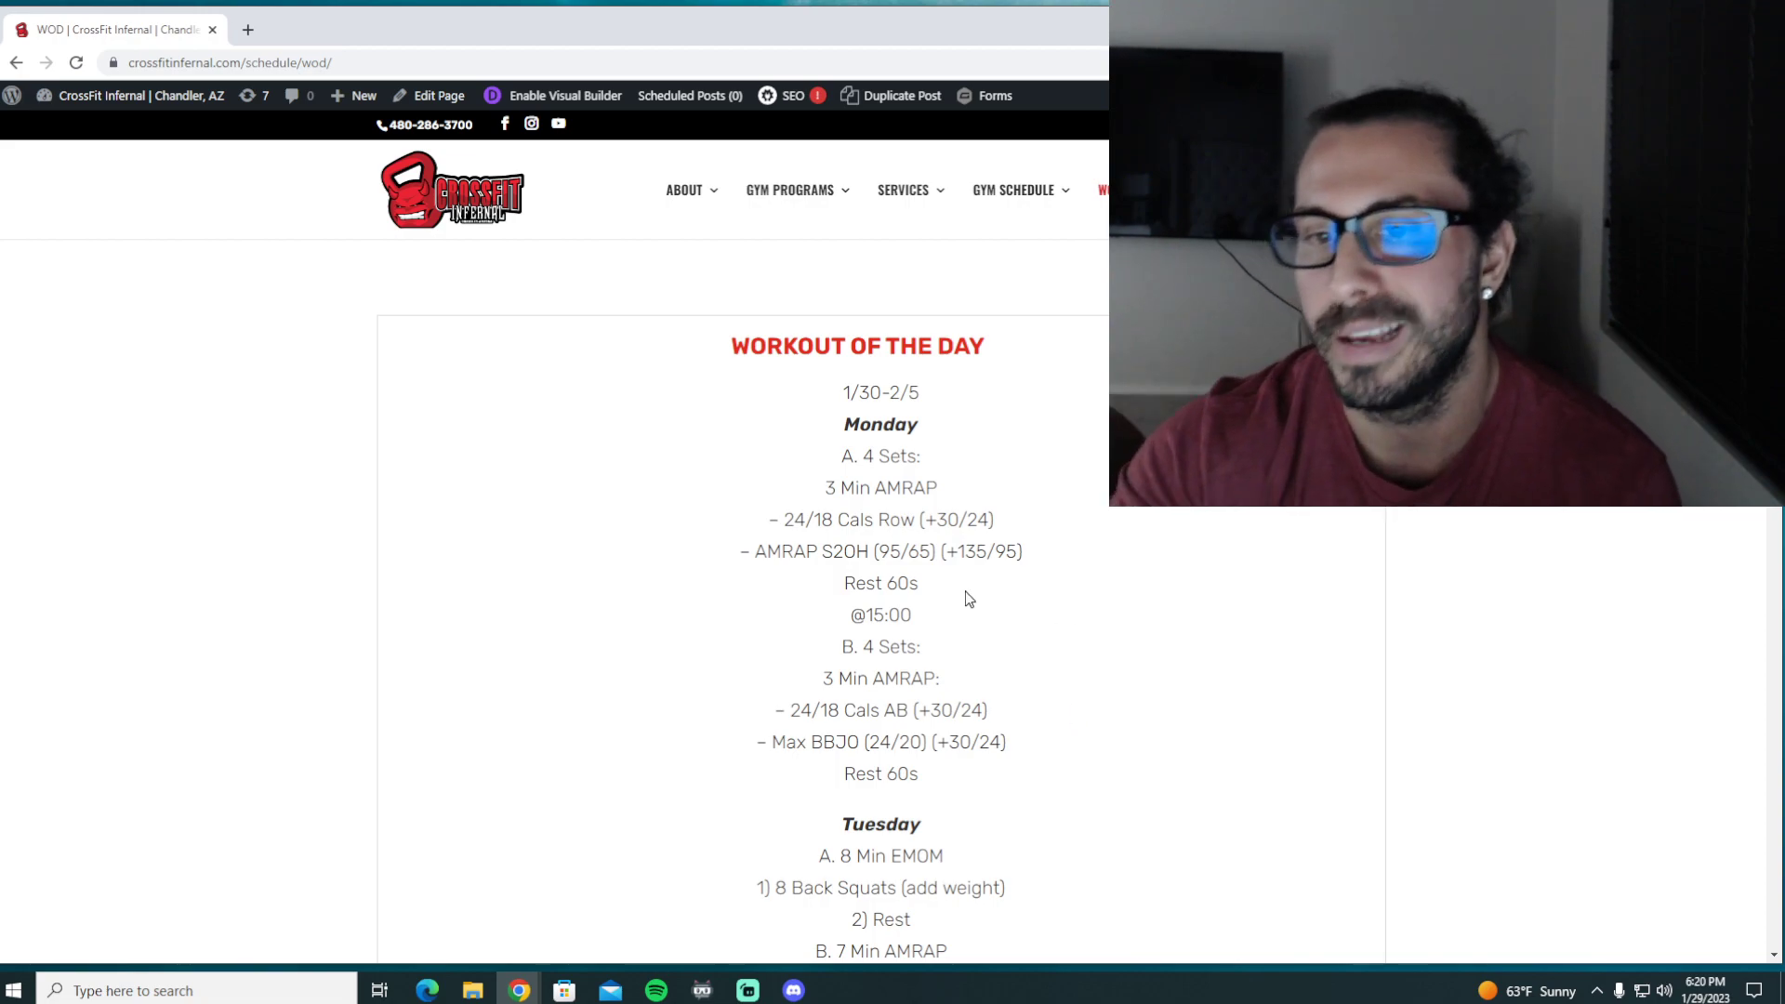
{"action": "double_click", "coordinate": [887, 519]}
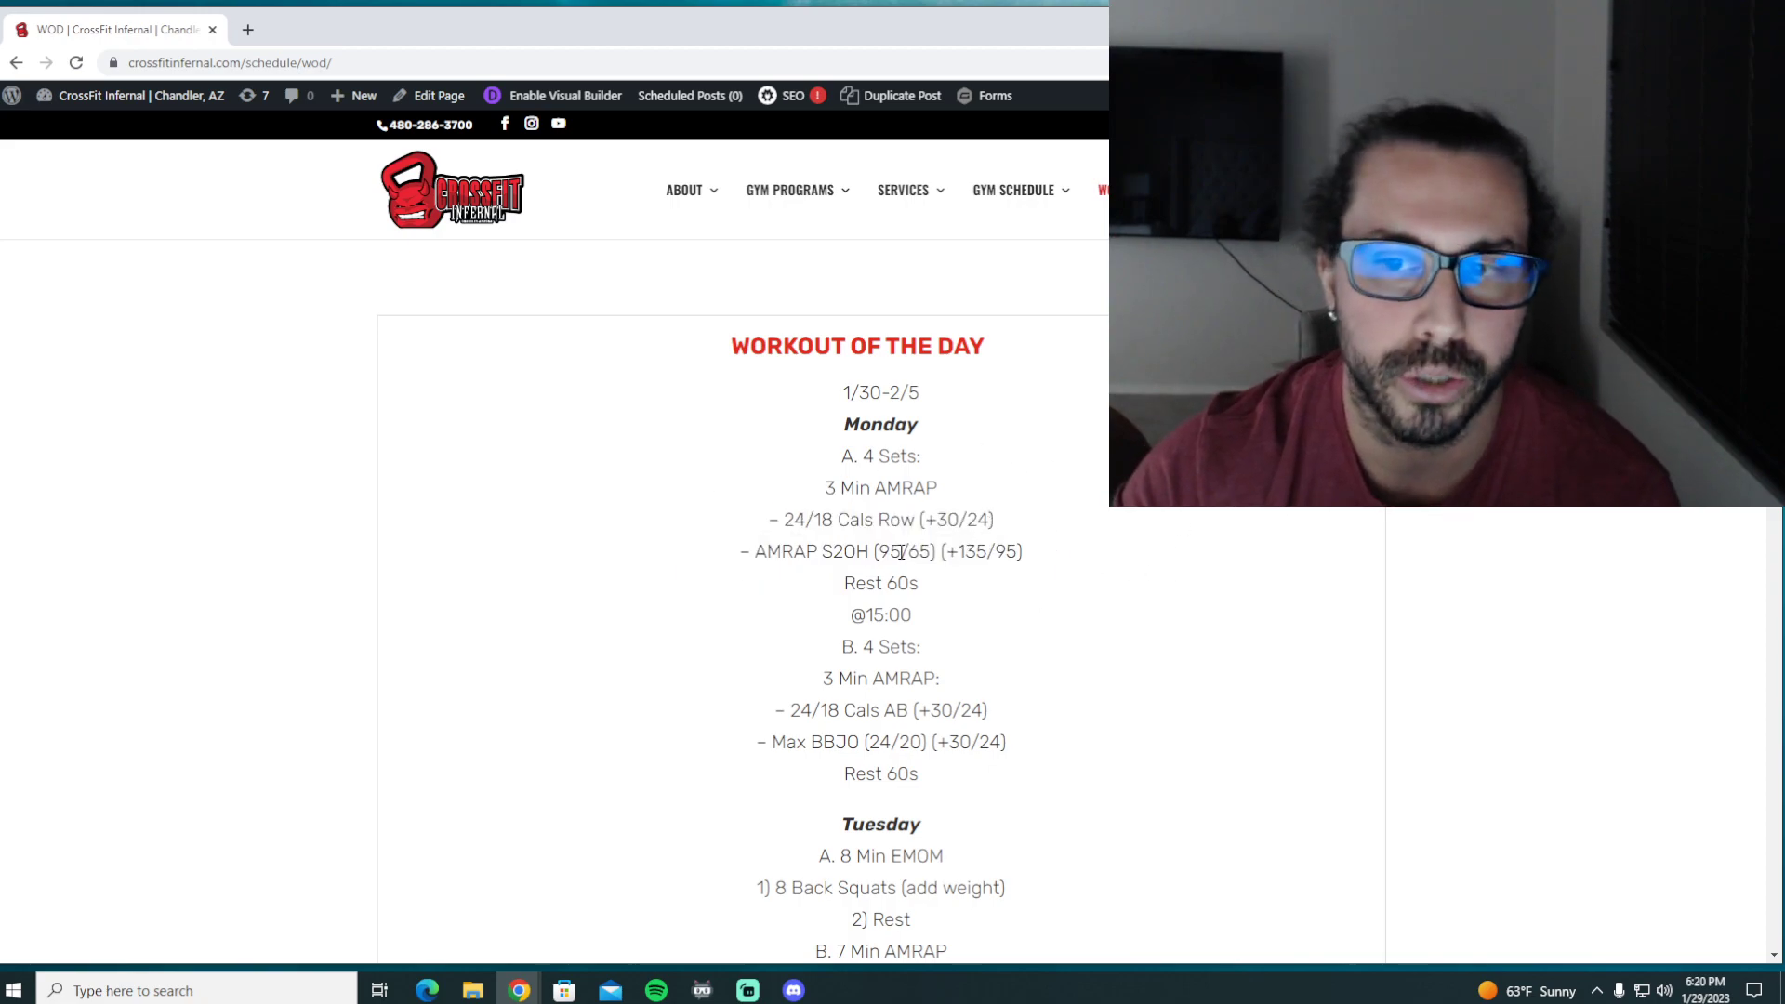
{"action": "mouse_move", "coordinate": [1009, 593]}
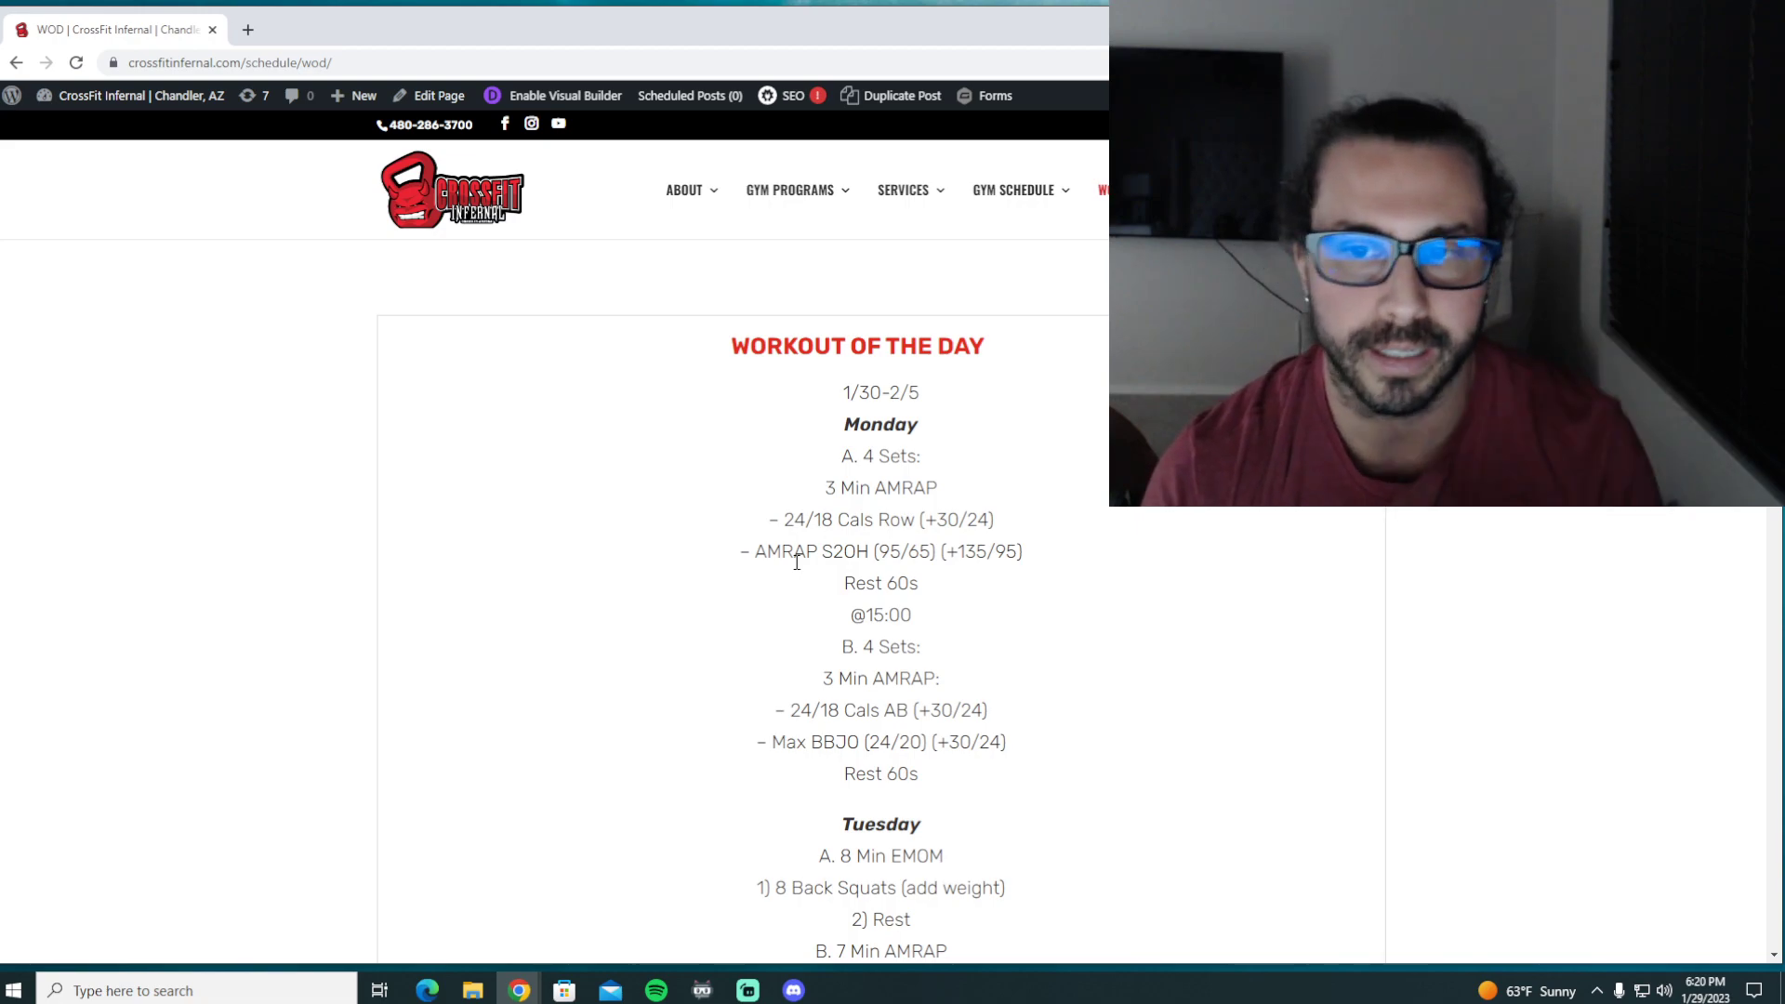
{"action": "mouse_move", "coordinate": [1029, 663]}
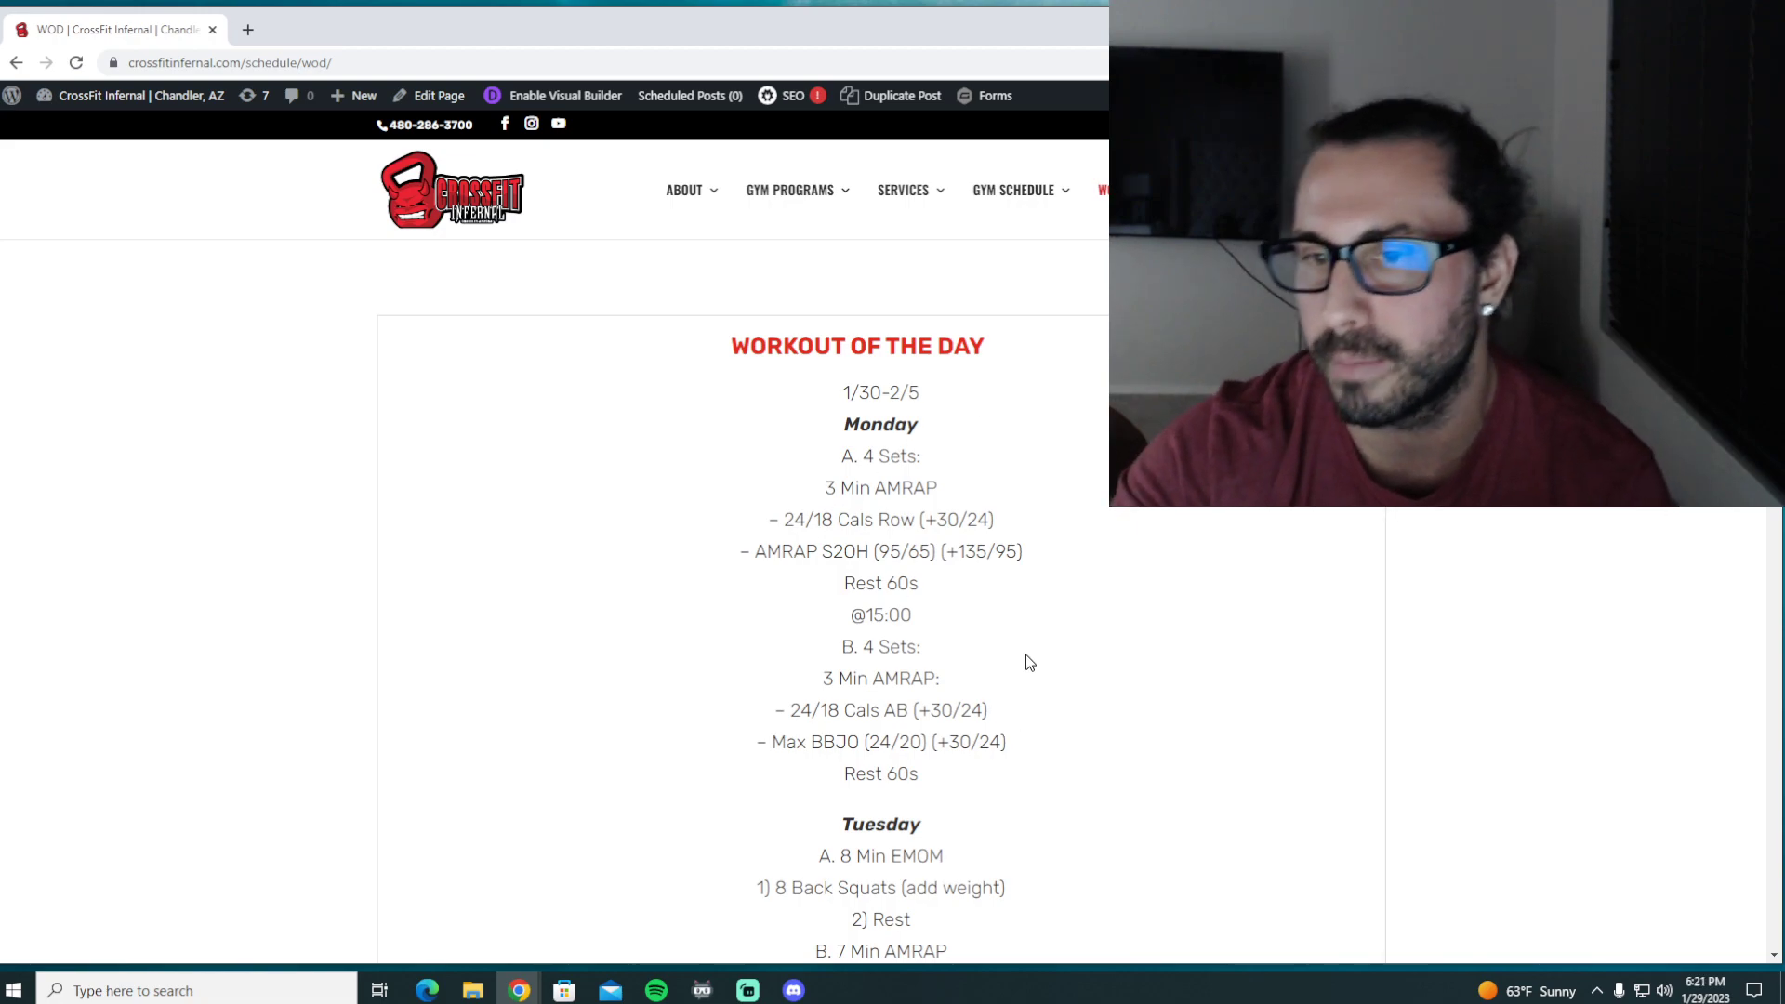
{"action": "mouse_move", "coordinate": [878, 486]}
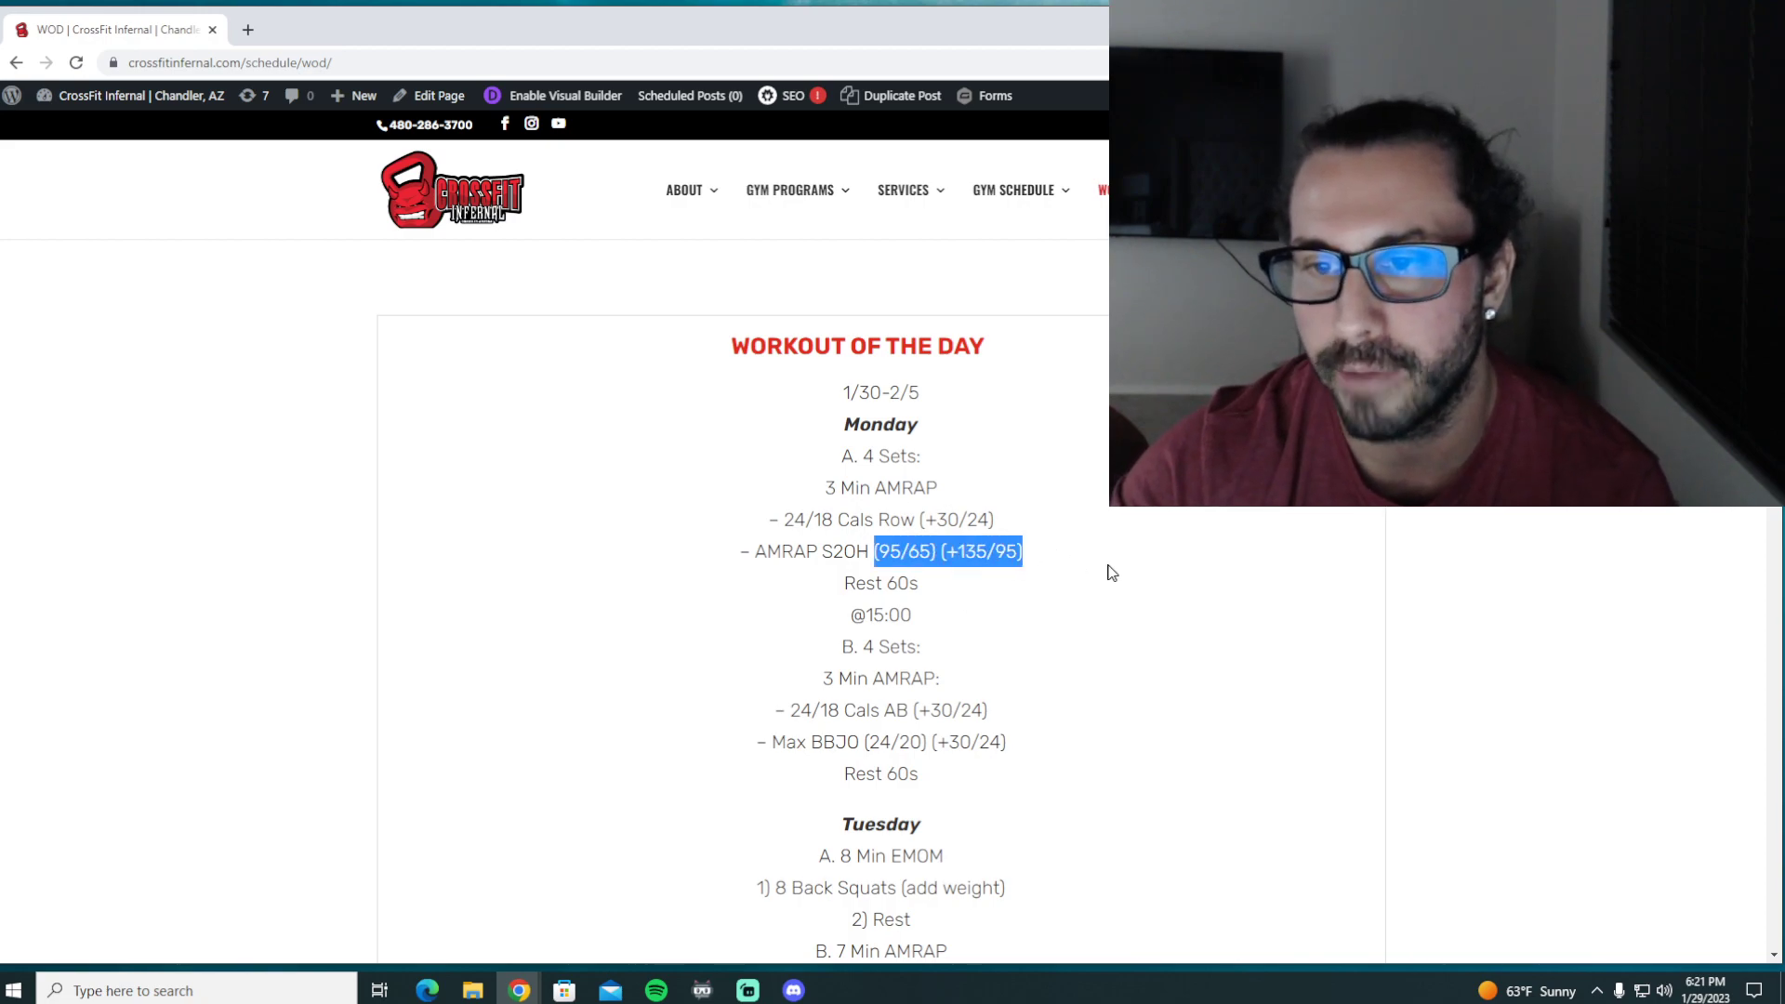
{"action": "mouse_move", "coordinate": [1080, 580]}
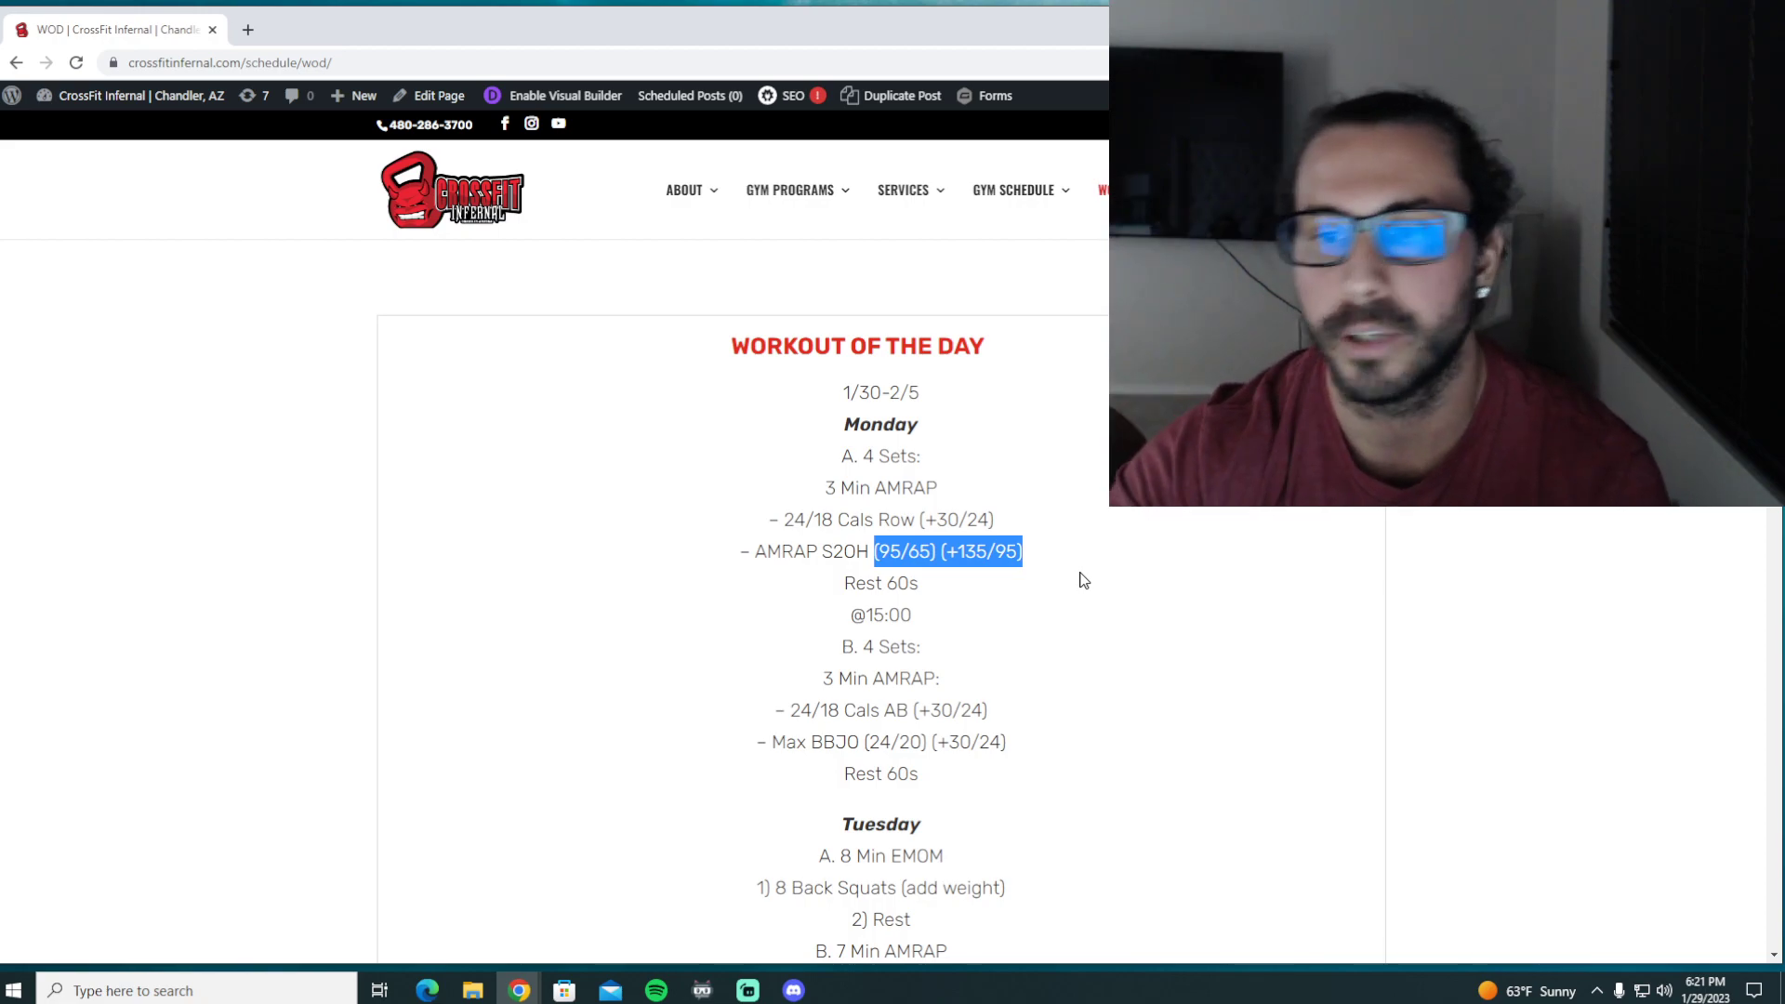
{"action": "left_click", "coordinate": [867, 566]}
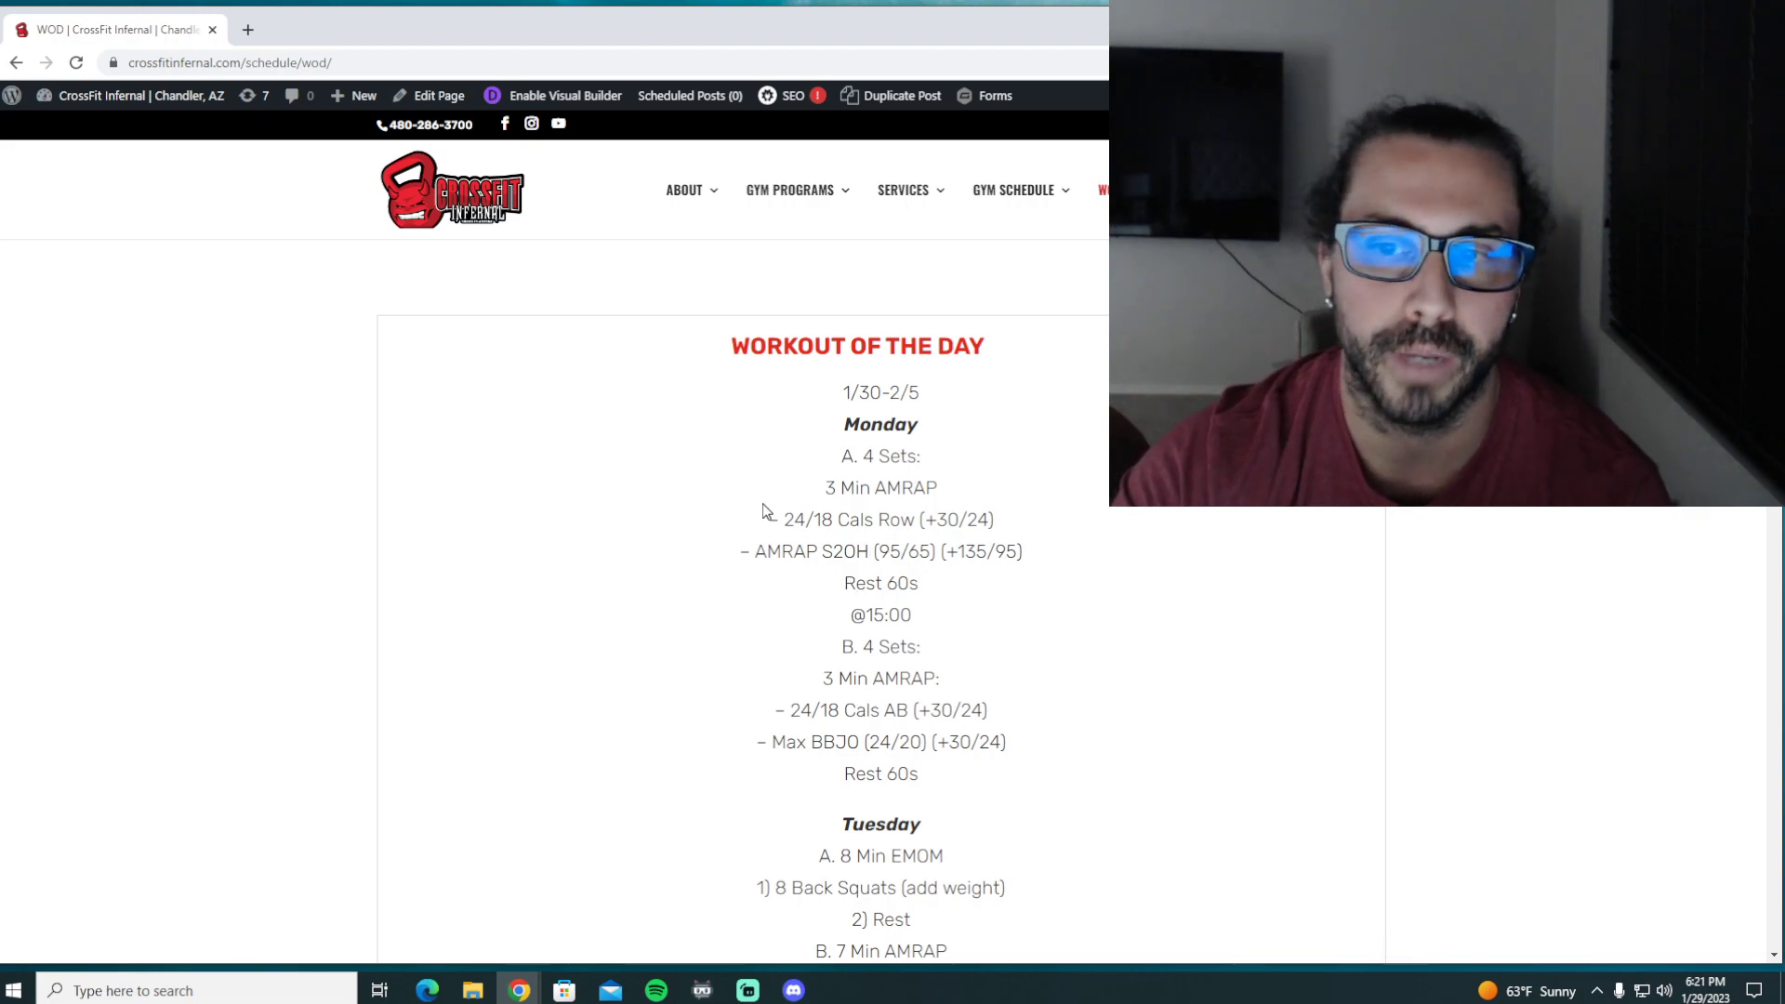
{"action": "double_click", "coordinate": [871, 552]}
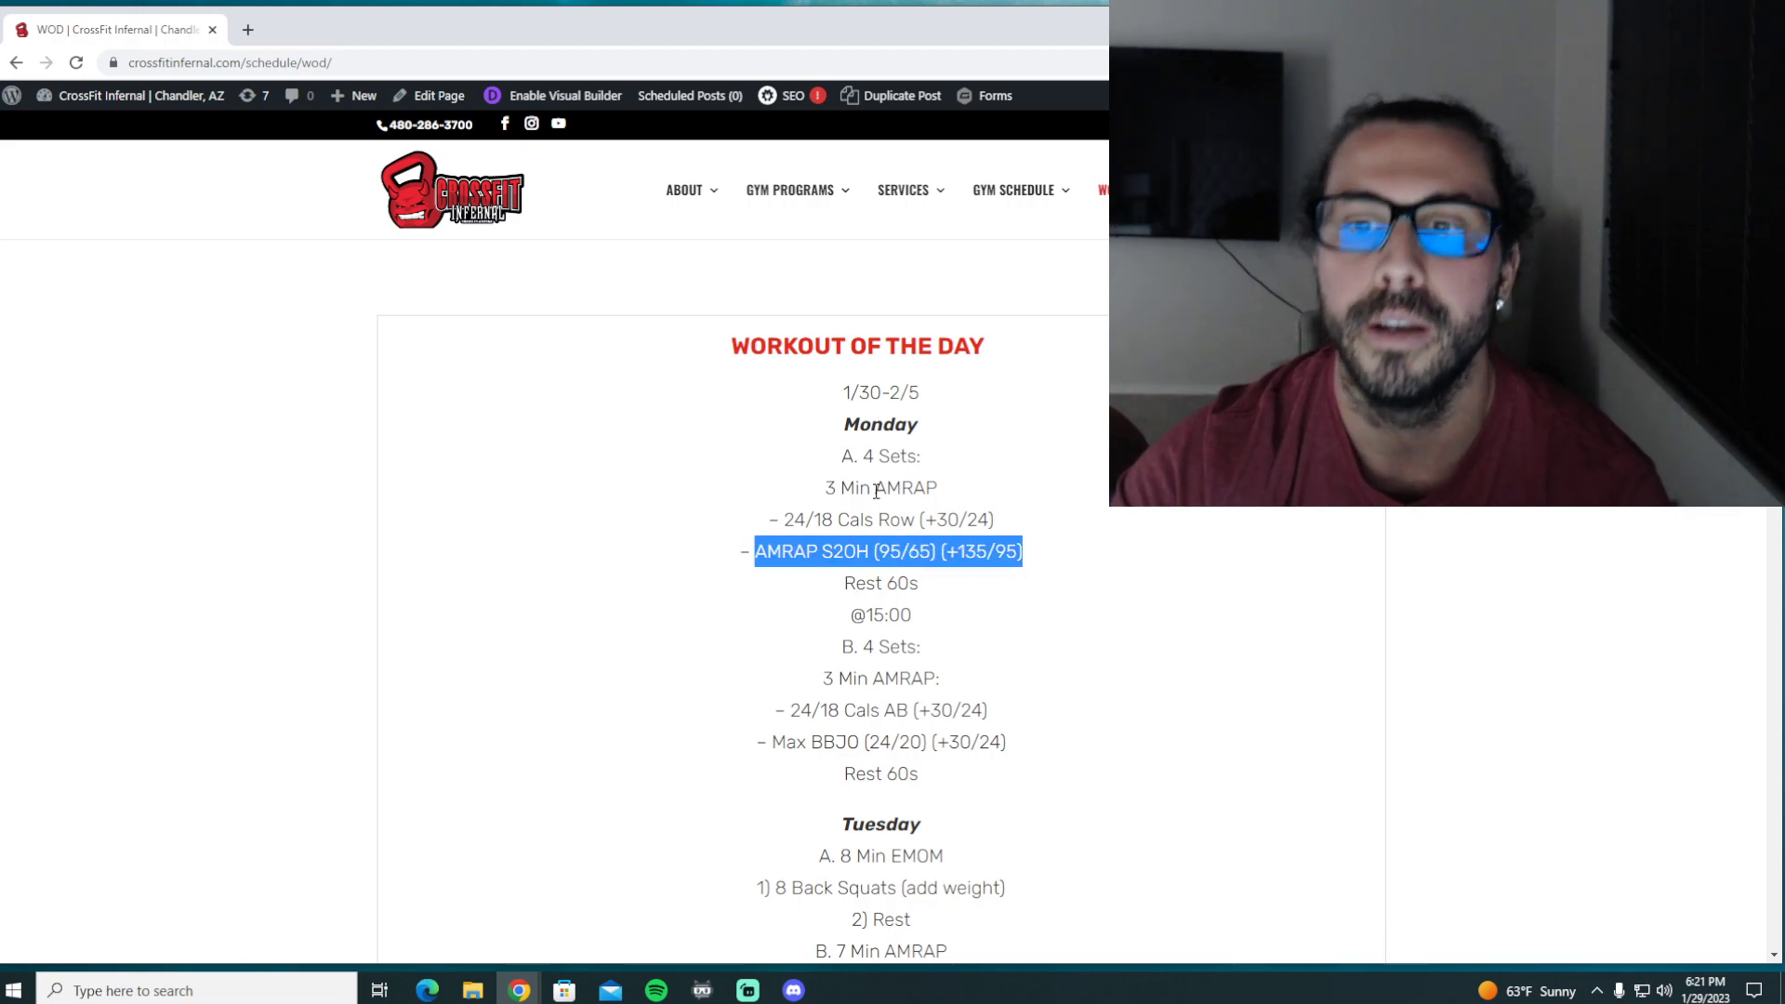
{"action": "double_click", "coordinate": [879, 582]}
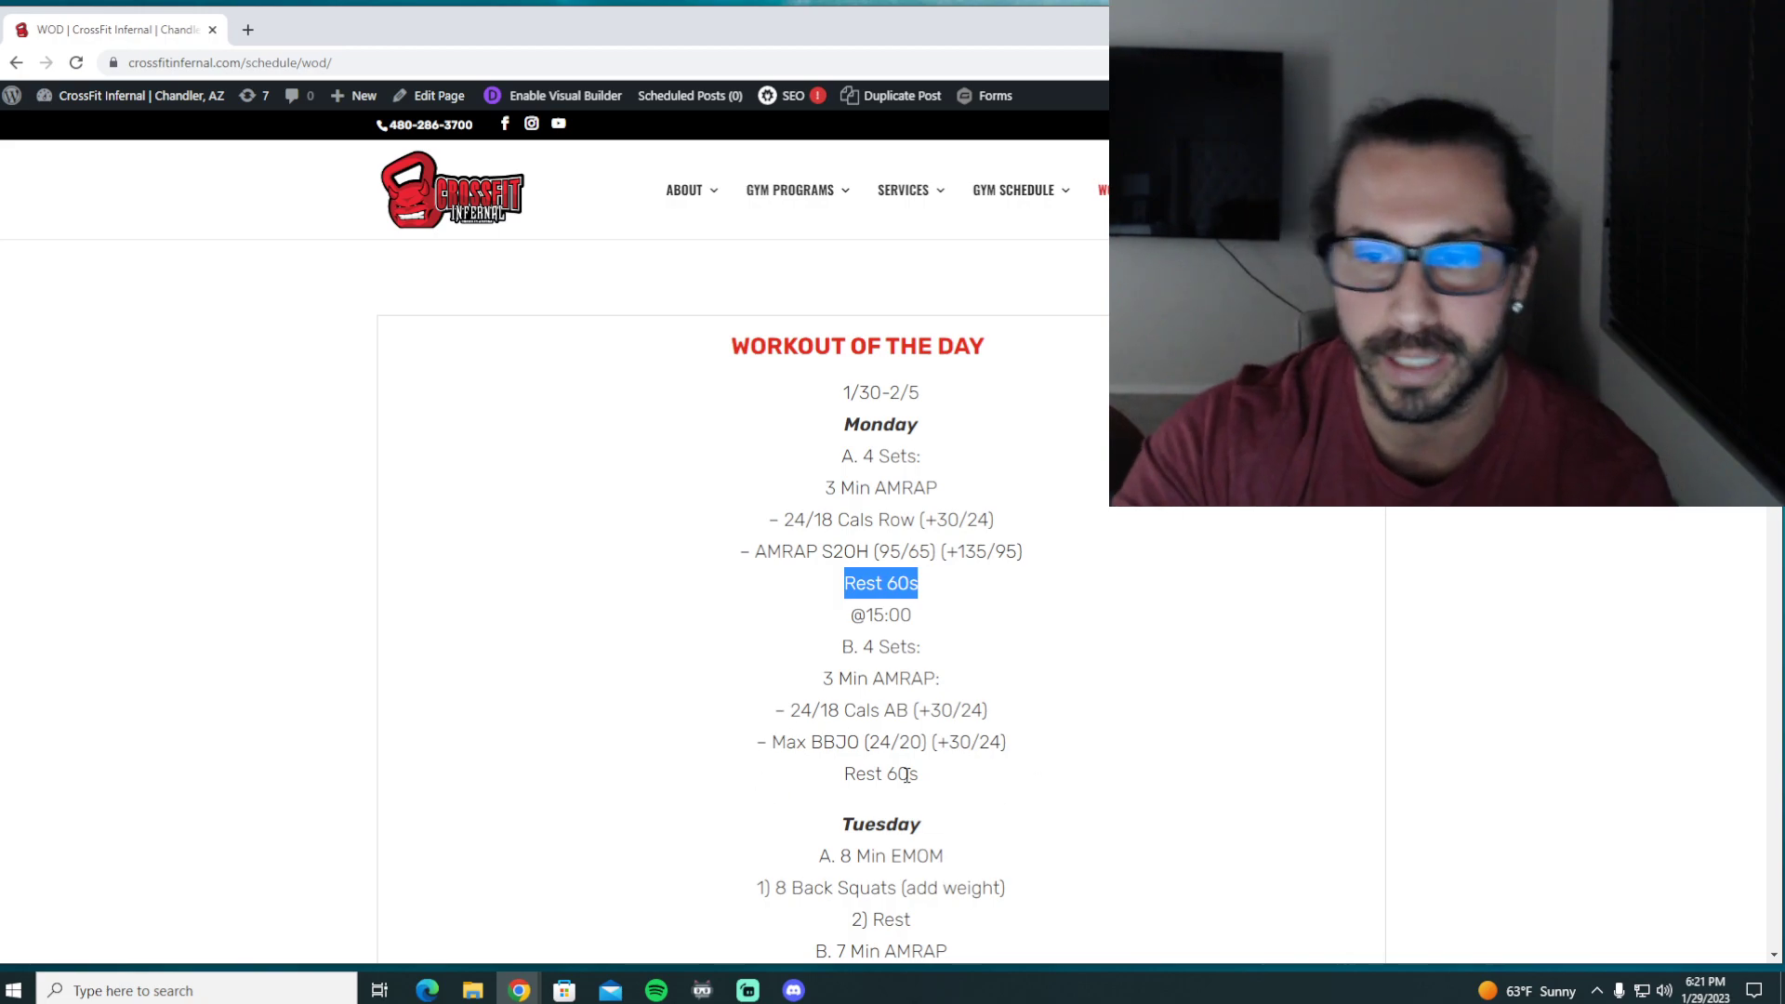
Highlight Cals AB in Monday's part B, then the Max BBJO (24/20) (+30/24) line.
{"action": "double_click", "coordinate": [887, 710]}
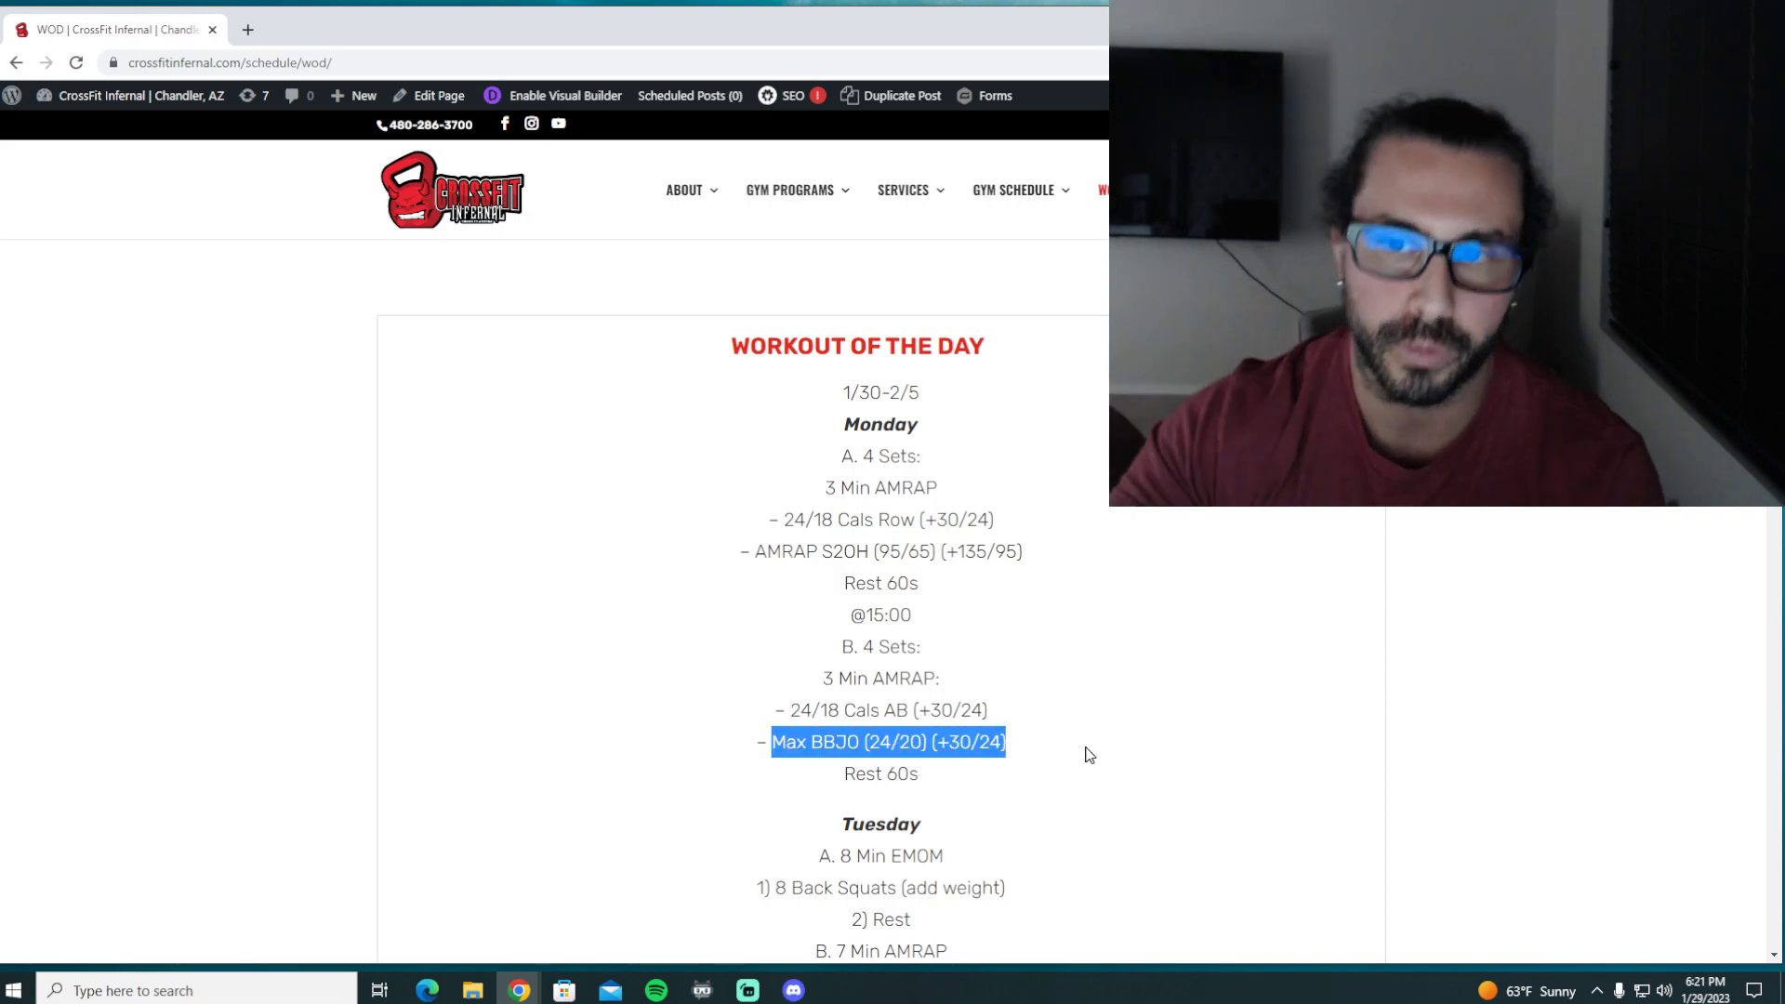
{"action": "mouse_move", "coordinate": [901, 476]}
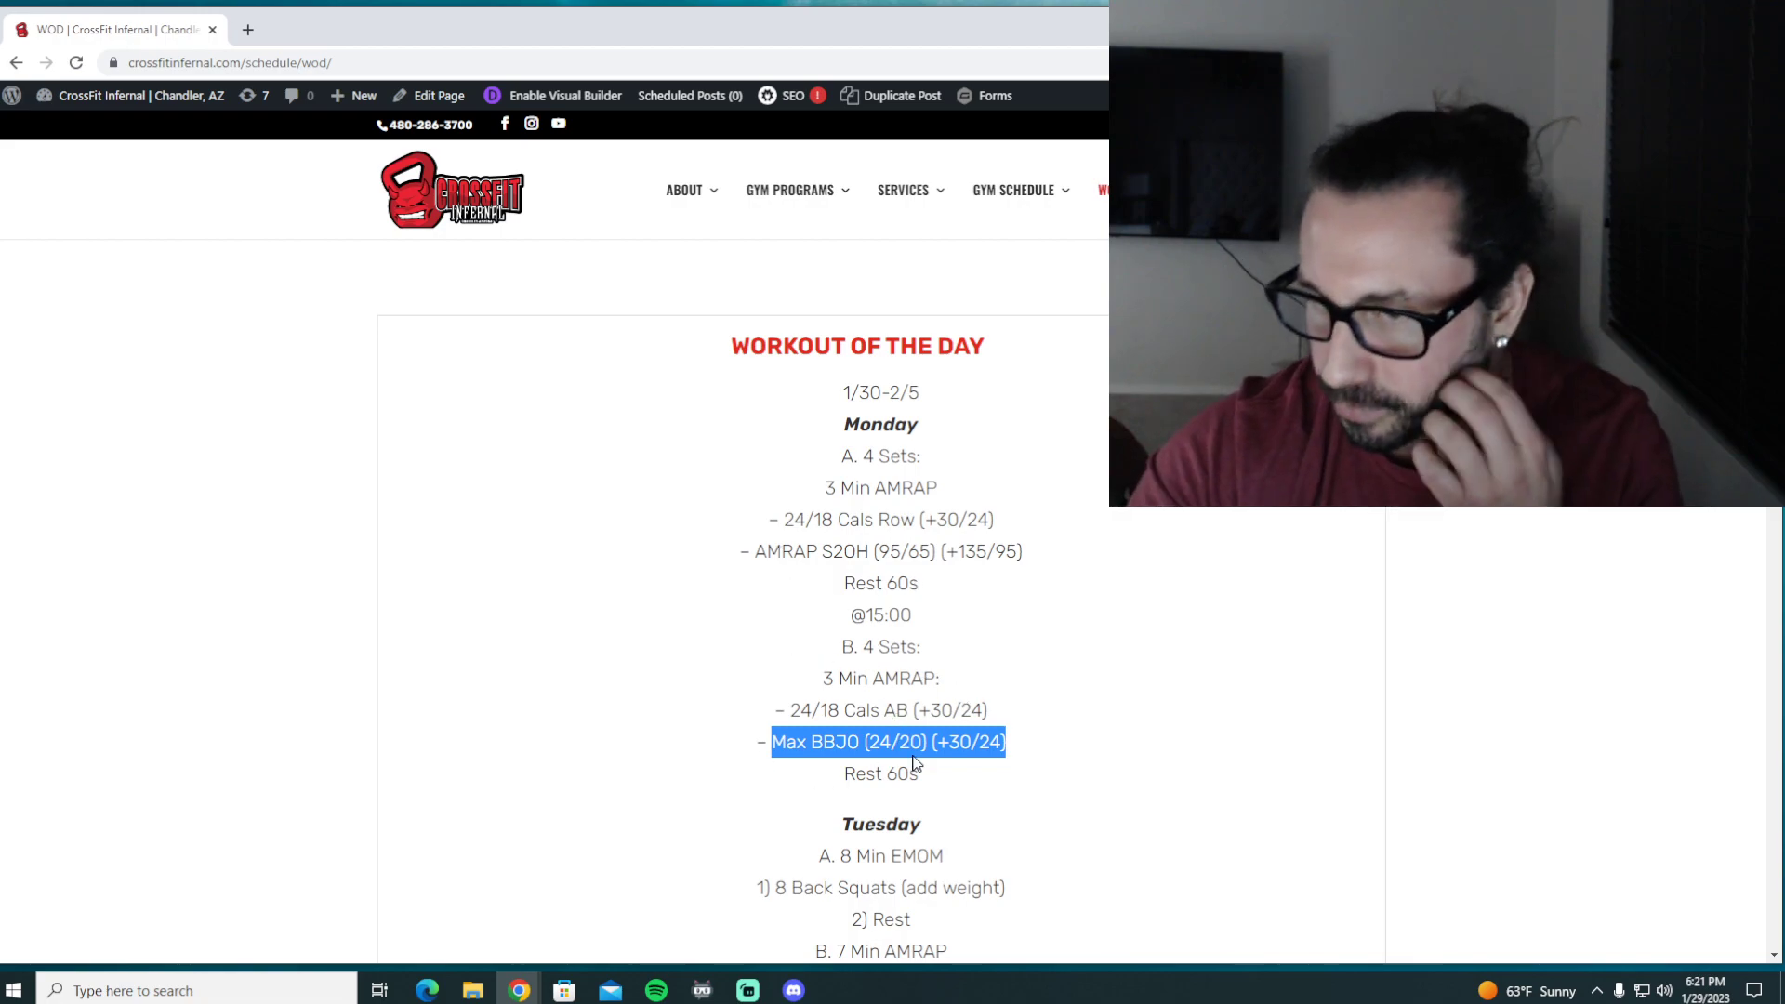
{"action": "left_click", "coordinate": [797, 659]}
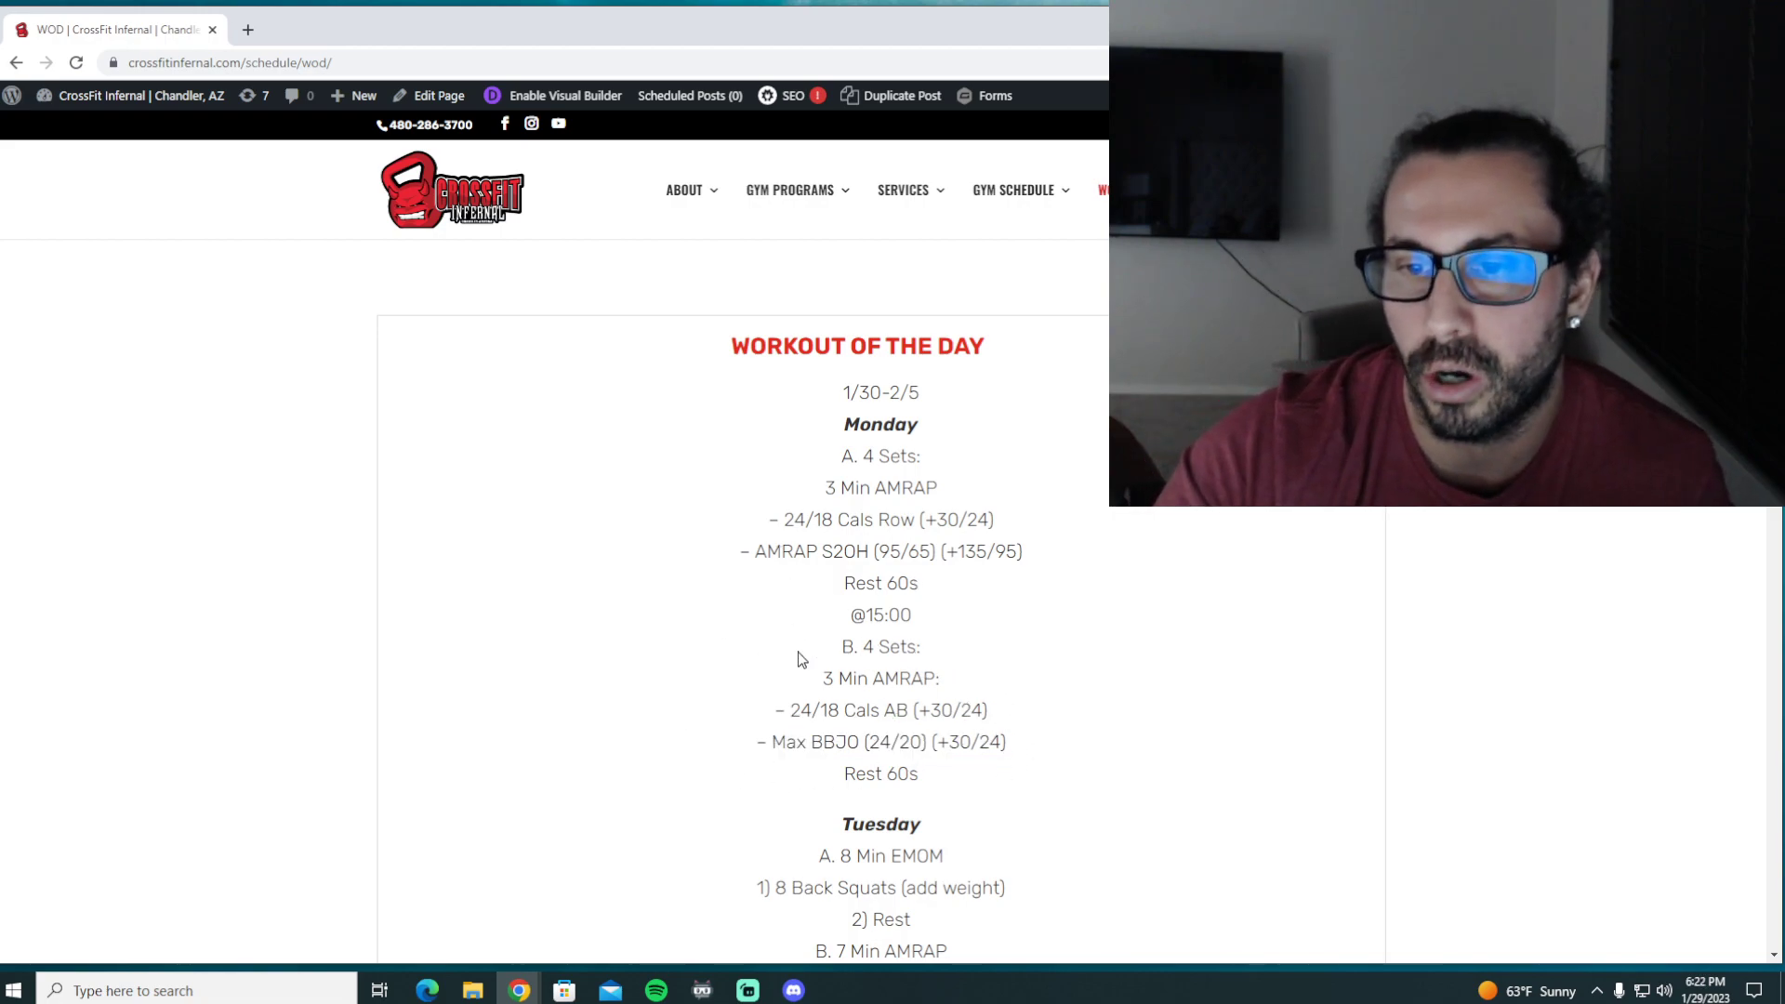
{"action": "double_click", "coordinate": [868, 709]}
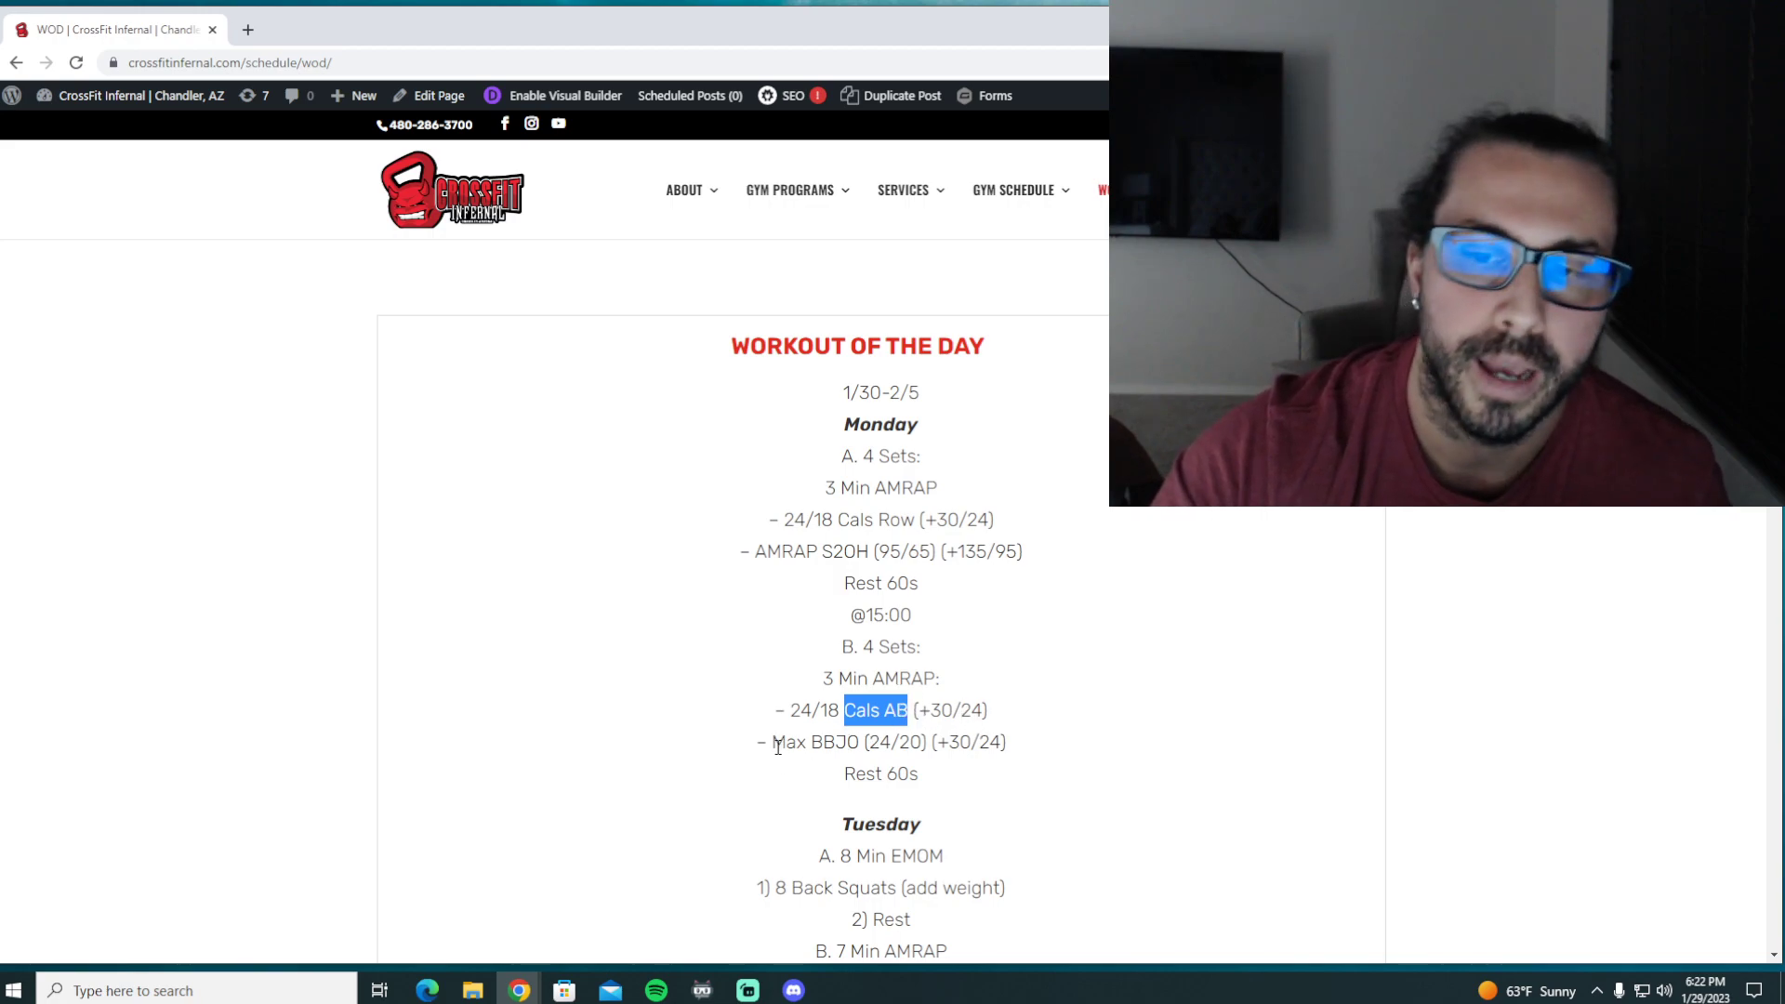
{"action": "left_click", "coordinate": [1024, 754]}
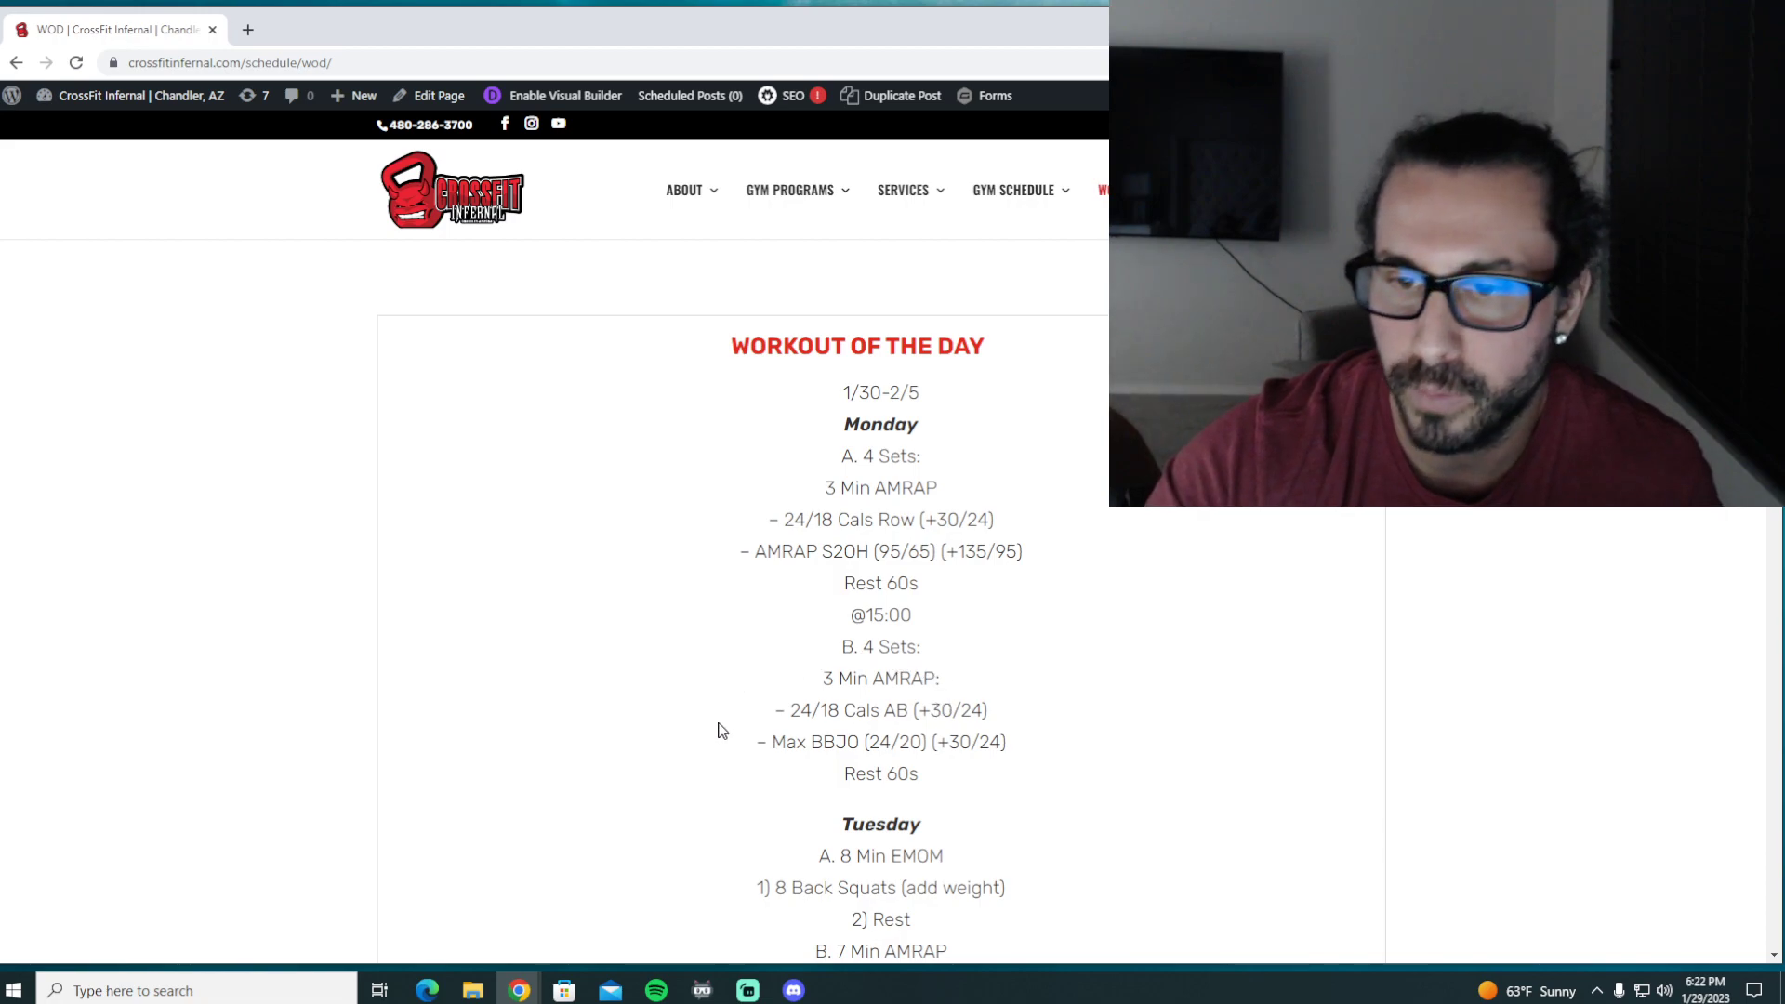
{"action": "mouse_move", "coordinate": [791, 694]}
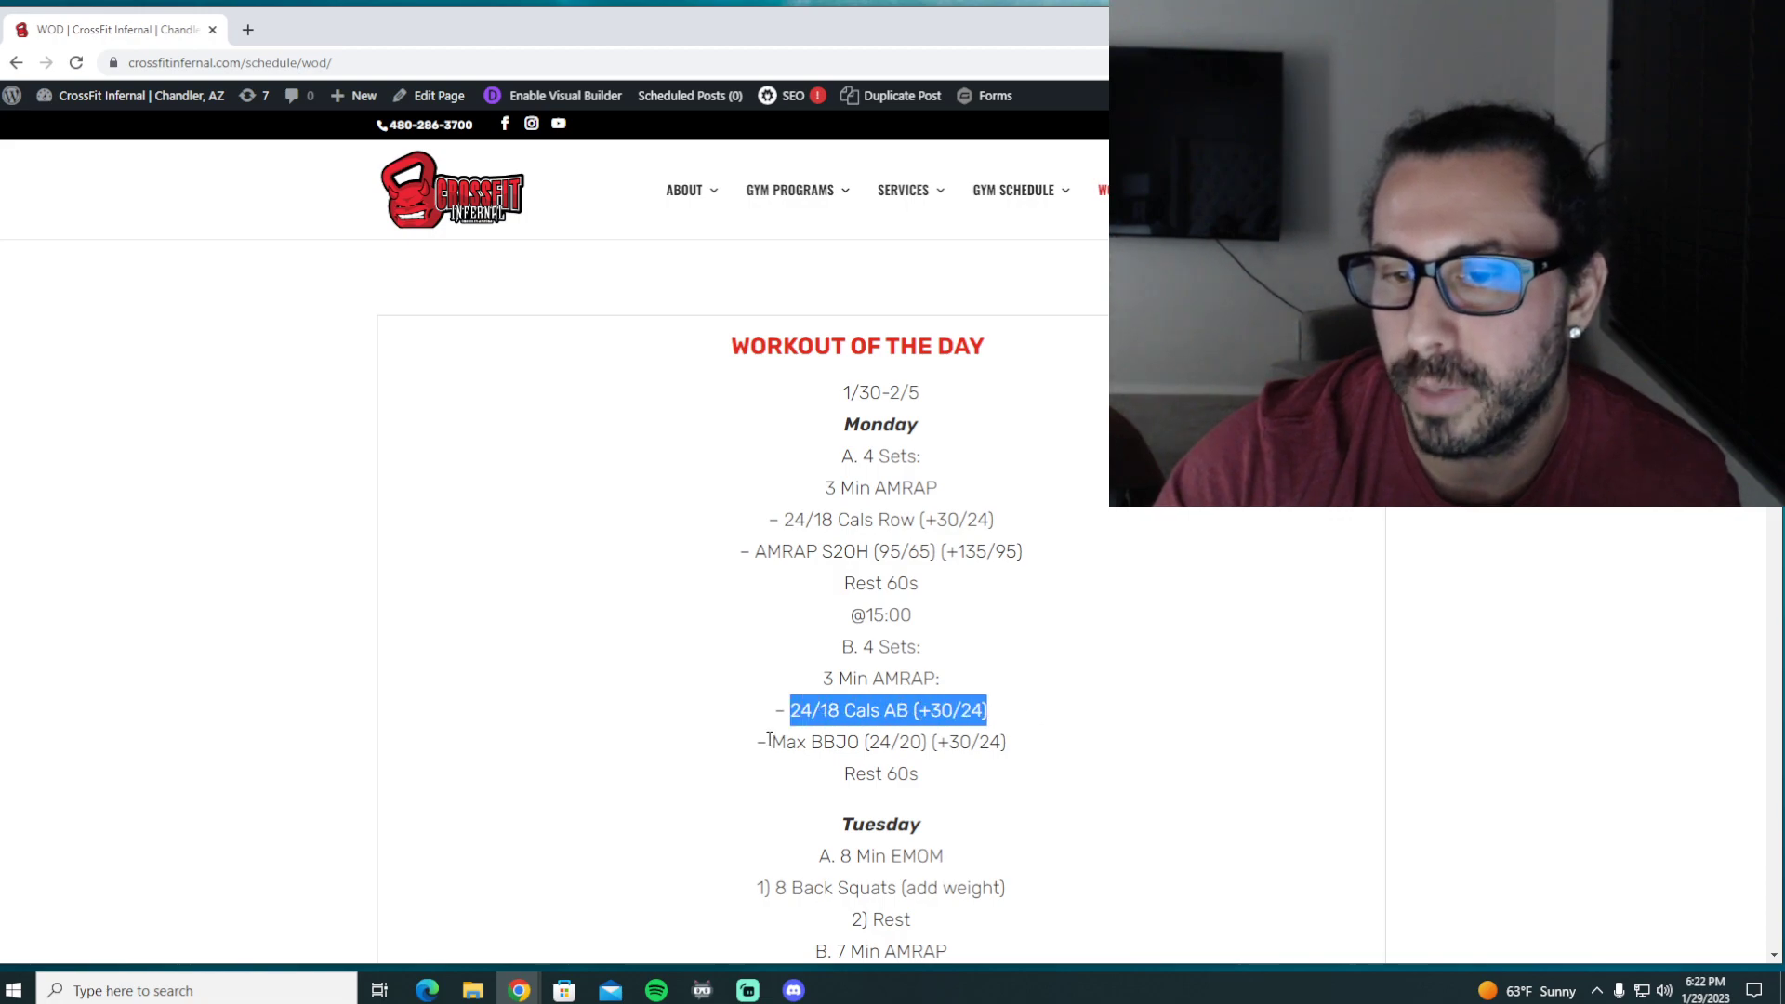
{"action": "double_click", "coordinate": [887, 741]}
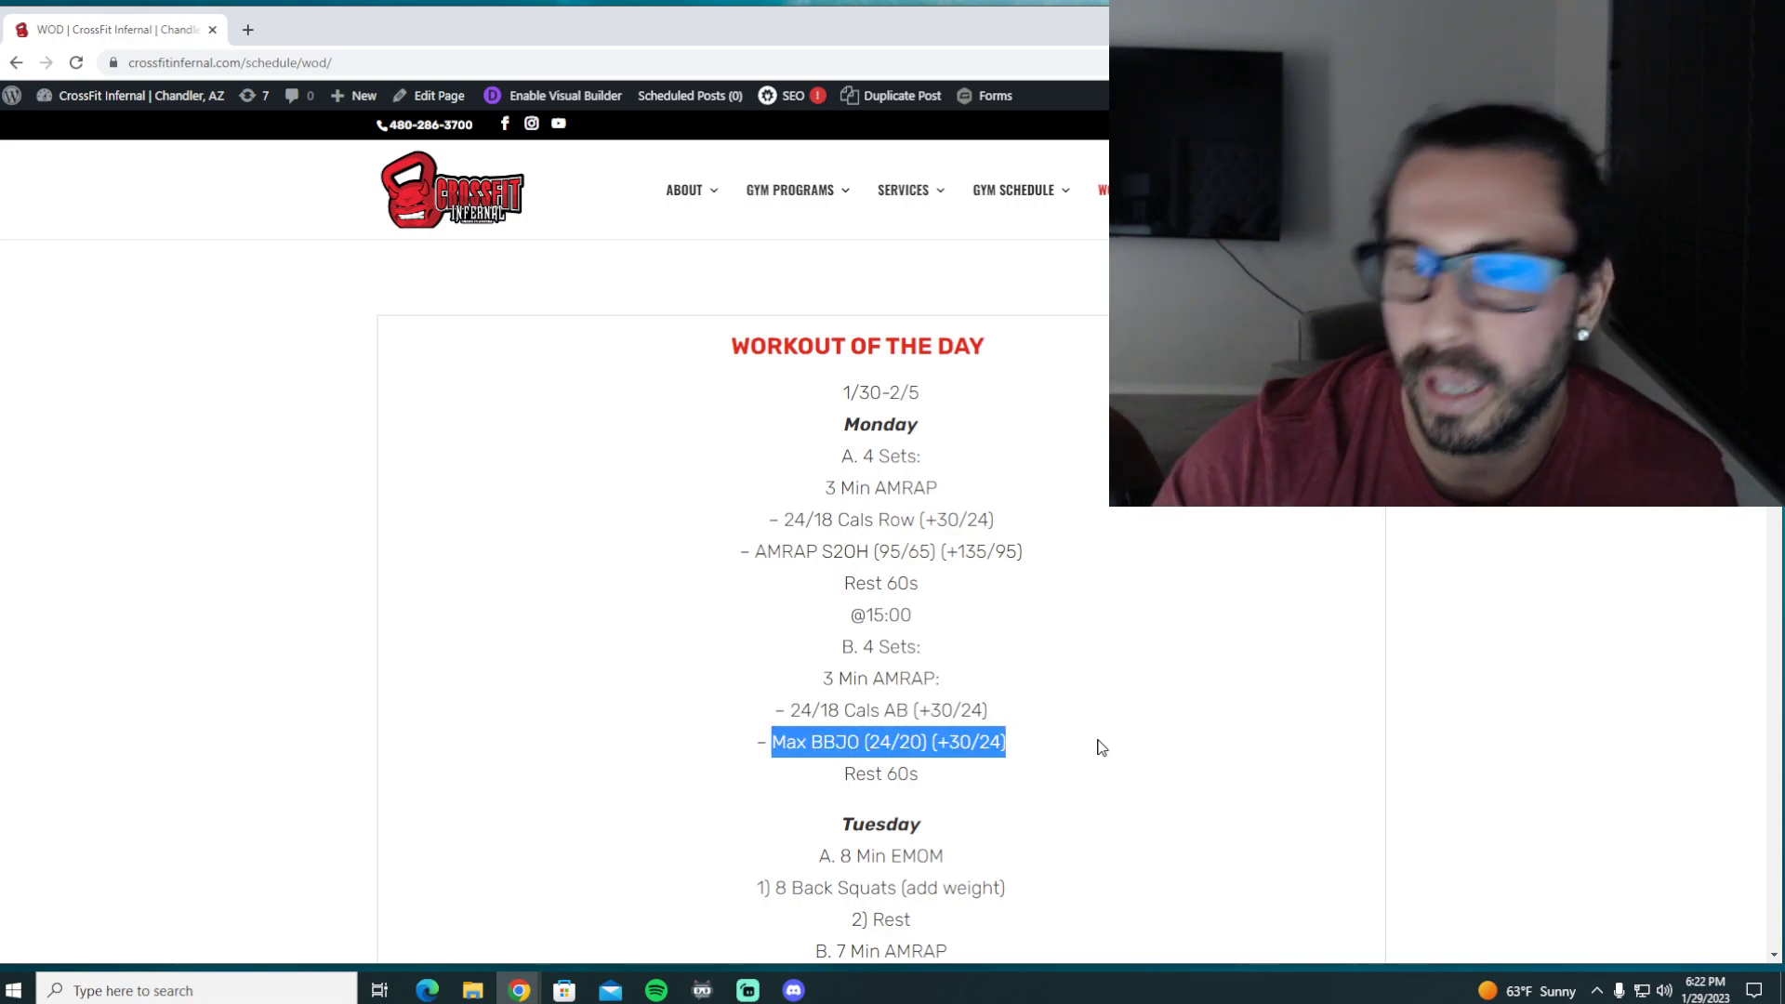